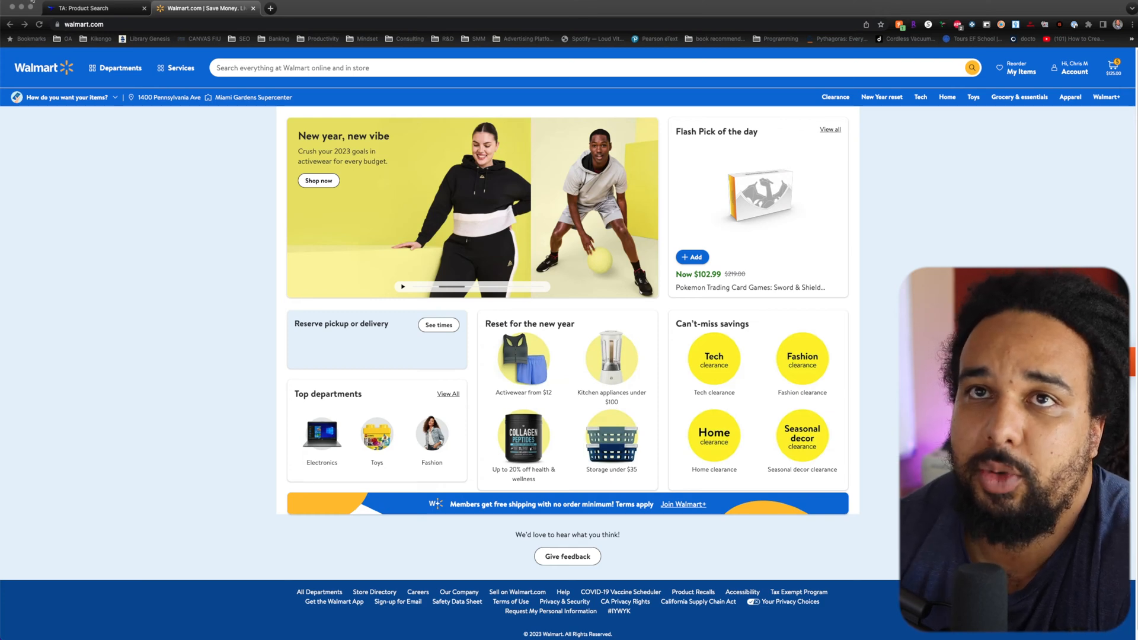
- Put the product search in Basic mode and pick Walmart as the source site
left_click(95, 9)
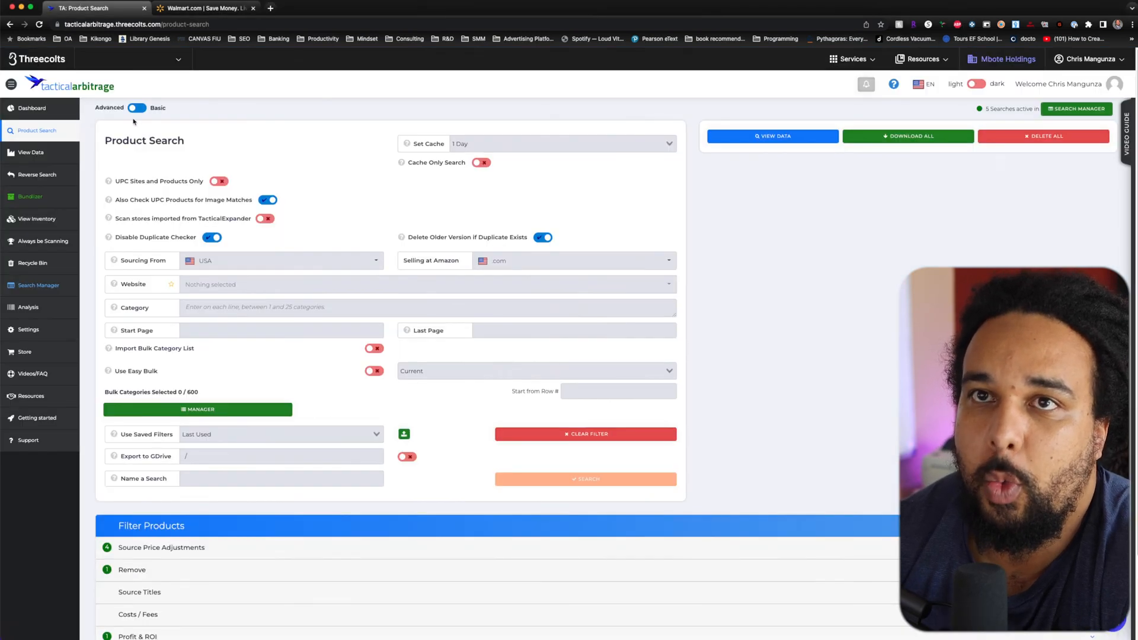
left_click(137, 108)
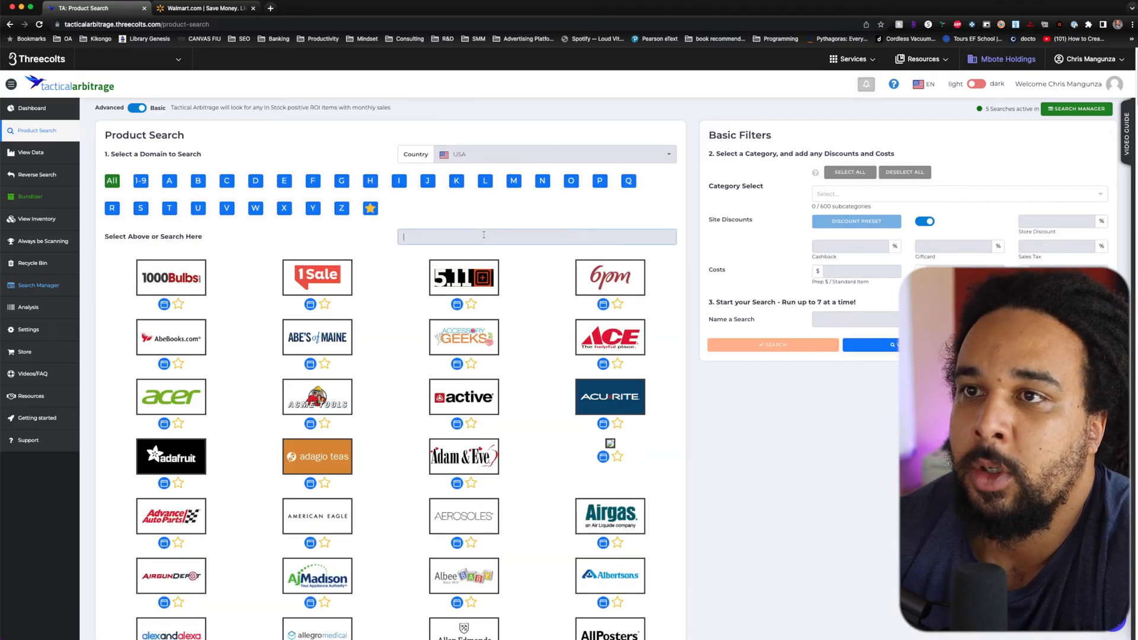
type("walmart")
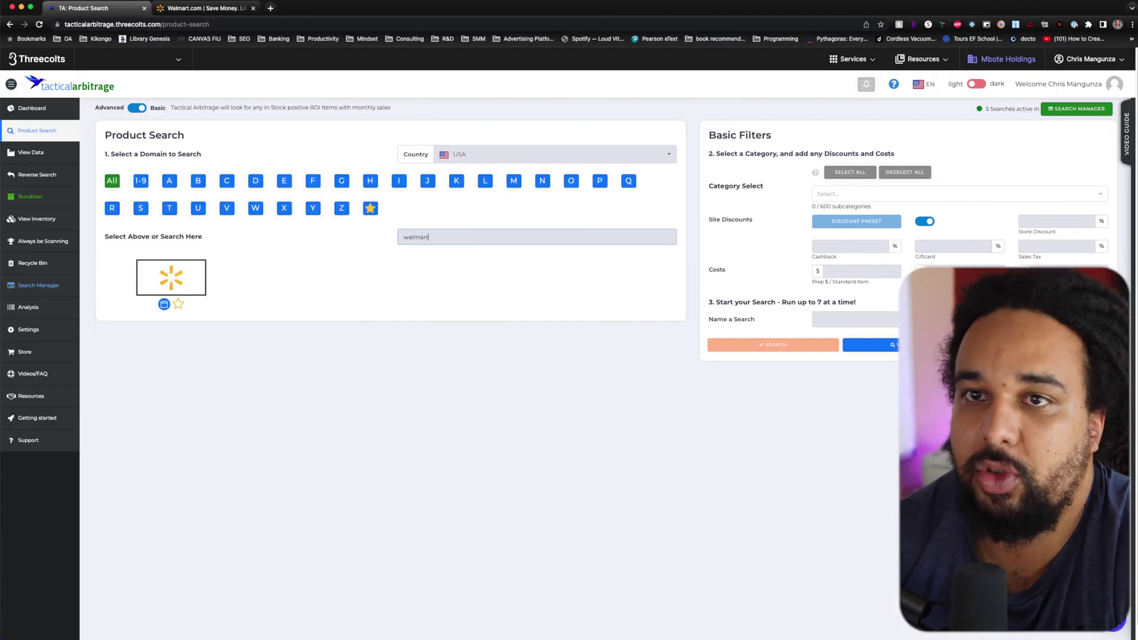
left_click(170, 276)
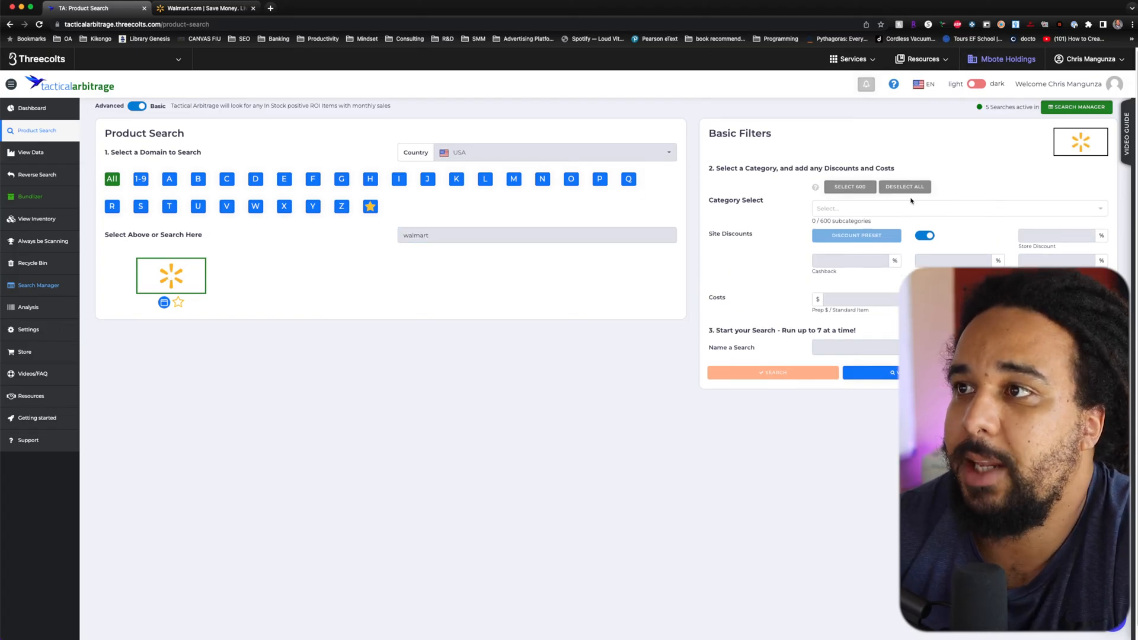
- Select all 600/600 Walmart subcategories under Category Select
left_click(958, 208)
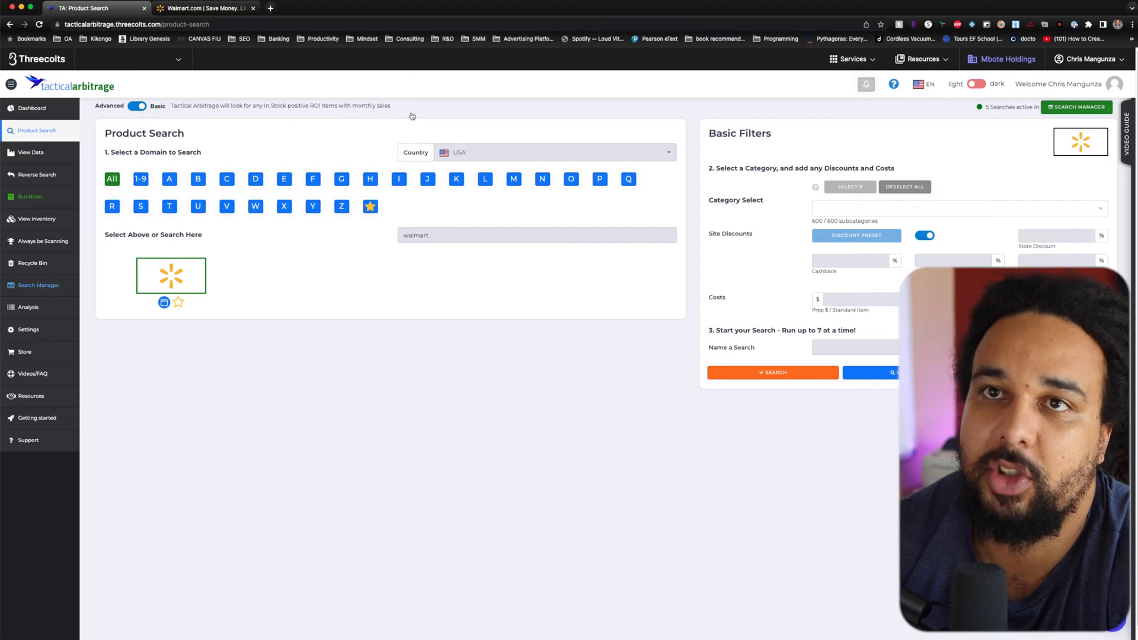
- Switch the search to Advanced mode, keeping walmart.com as the website
left_click(137, 106)
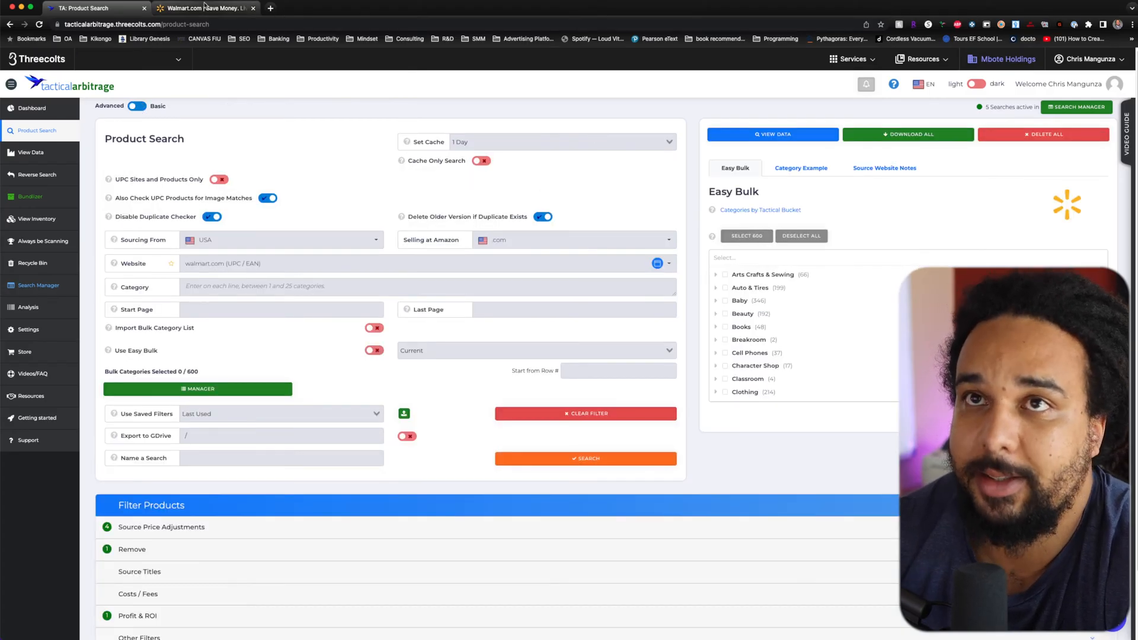
mouse_move(207, 8)
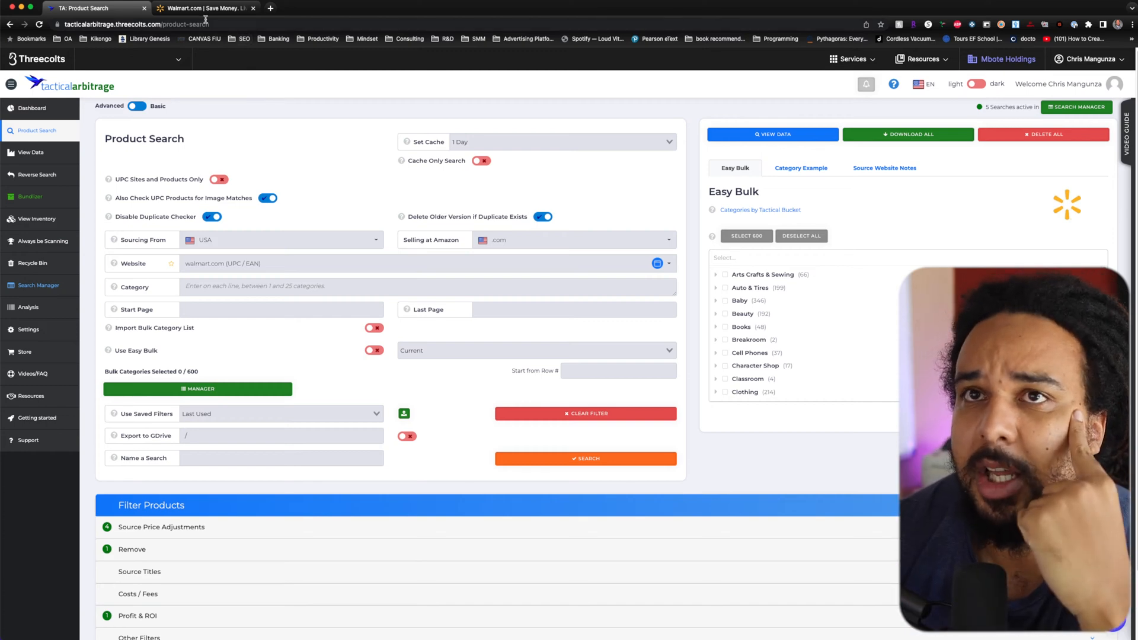
mouse_move(206, 8)
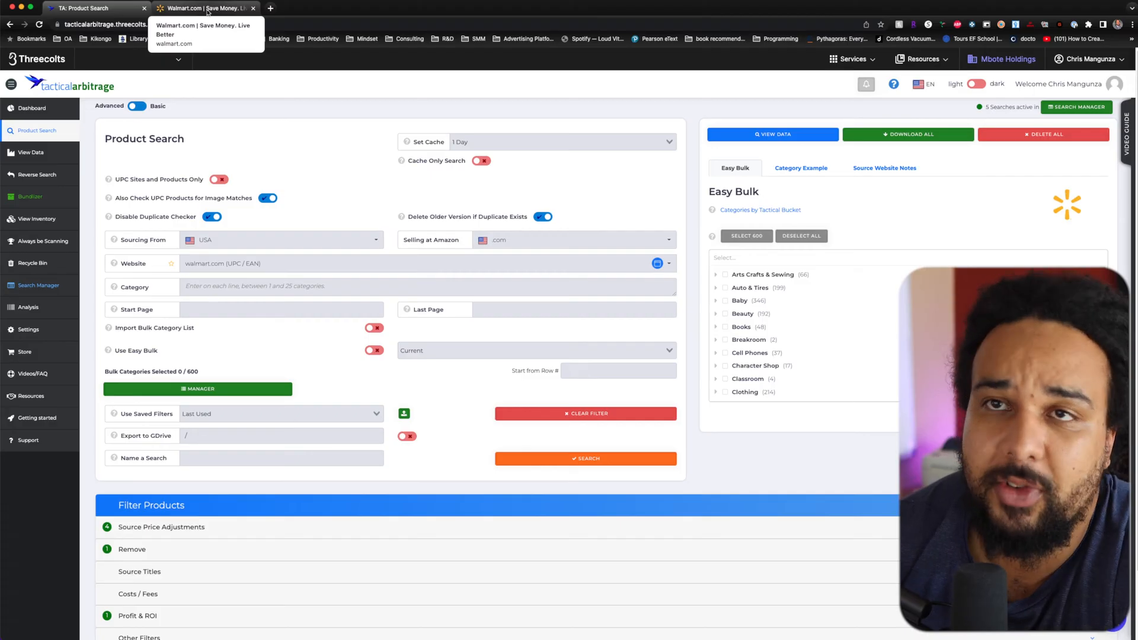
- Open Walmart's 'Up to 20% off health & wellness' deals page and copy its URL
left_click(201, 8)
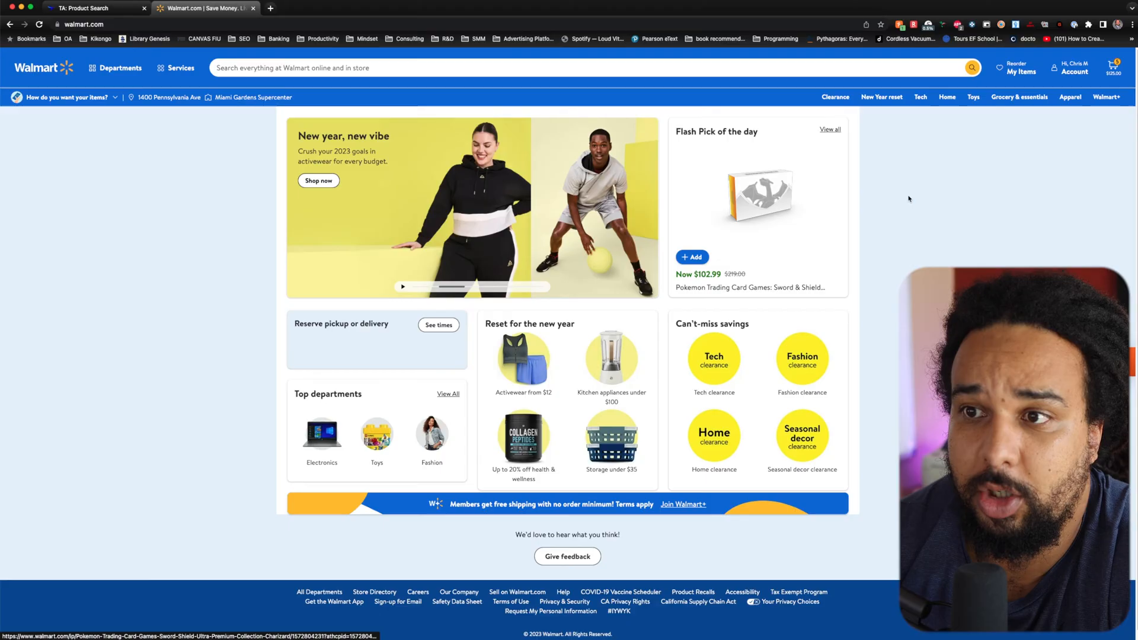
mouse_move(692, 185)
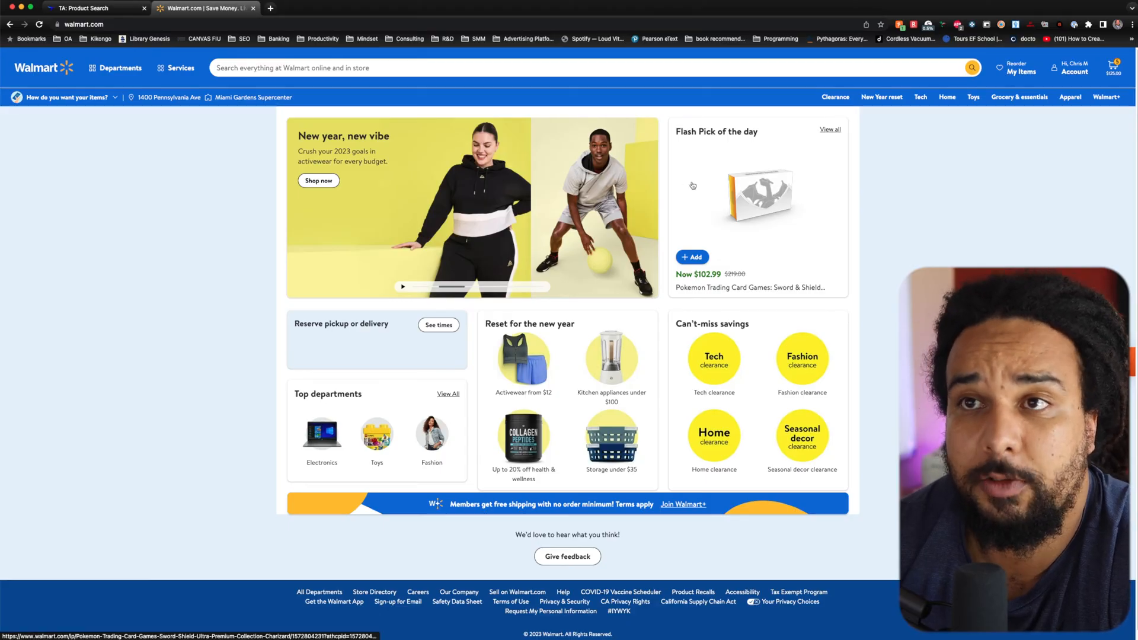
mouse_move(736, 193)
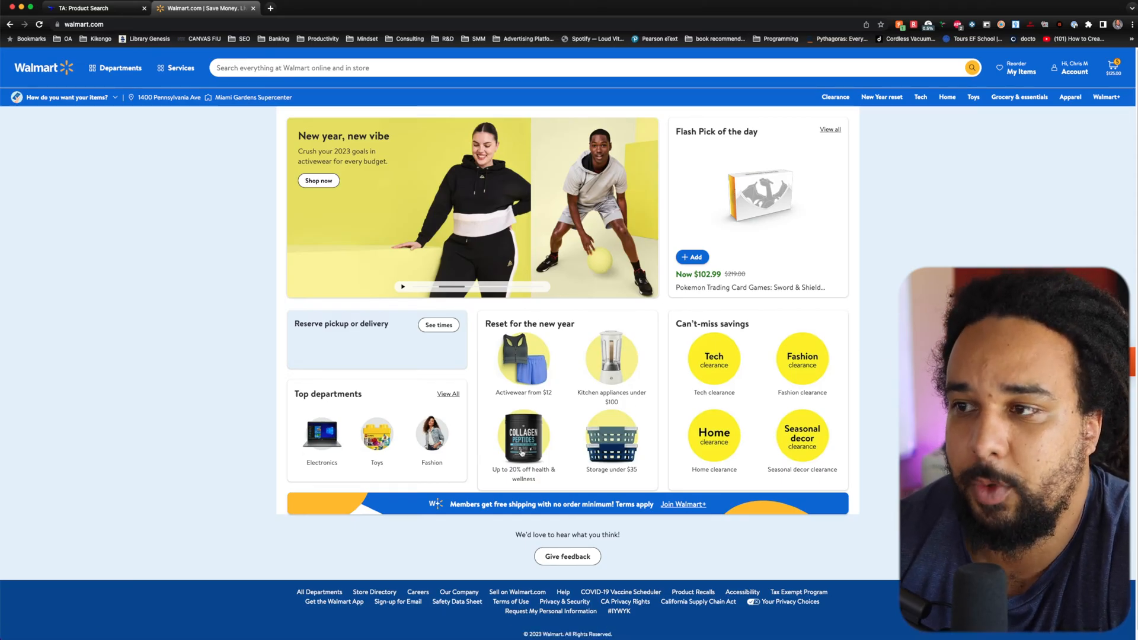
scroll("down", 3)
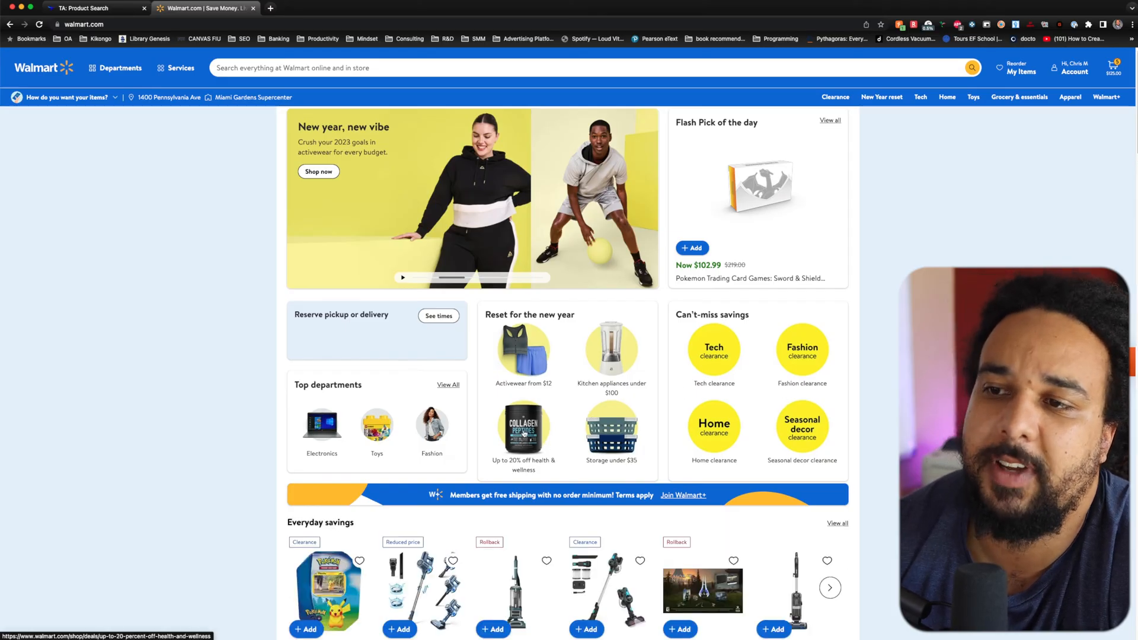
left_click(523, 429)
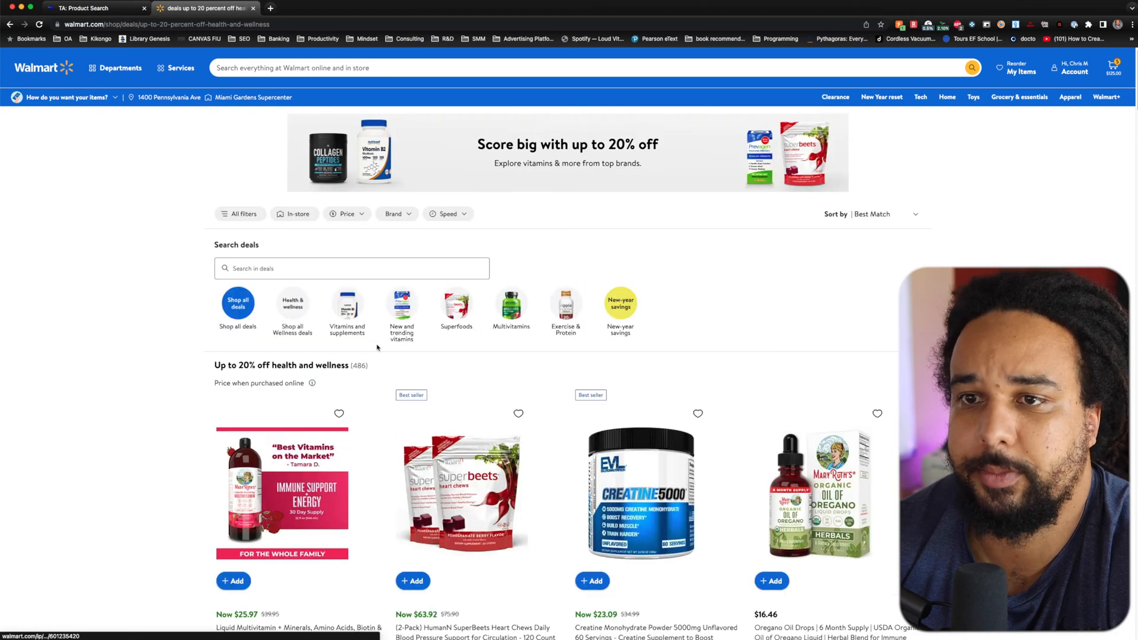
mouse_move(877, 390)
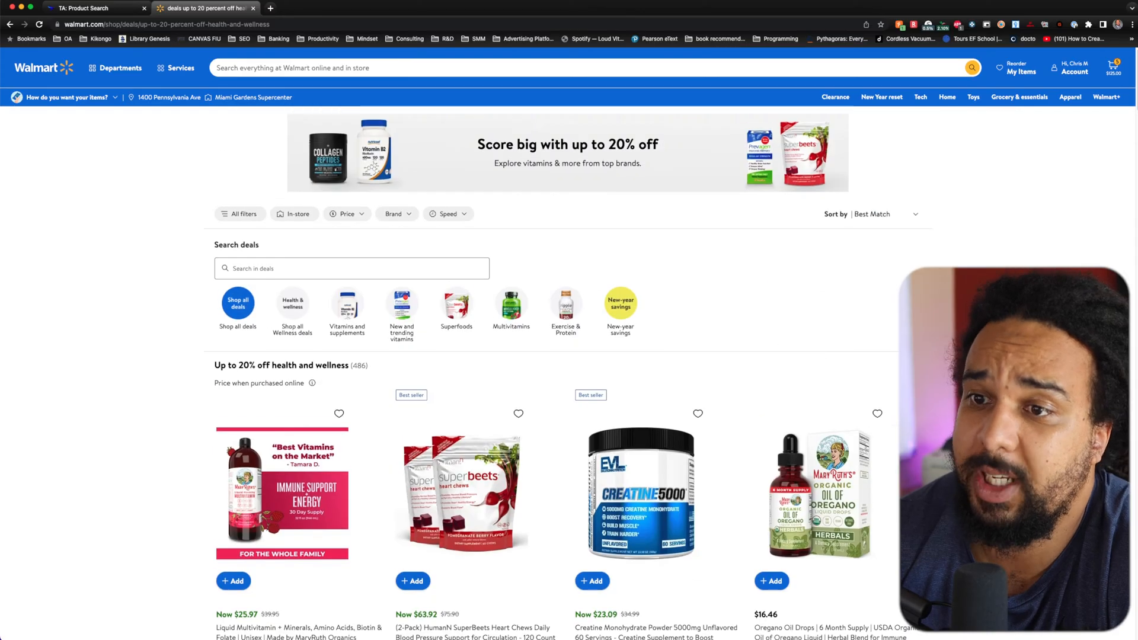
left_click(166, 24)
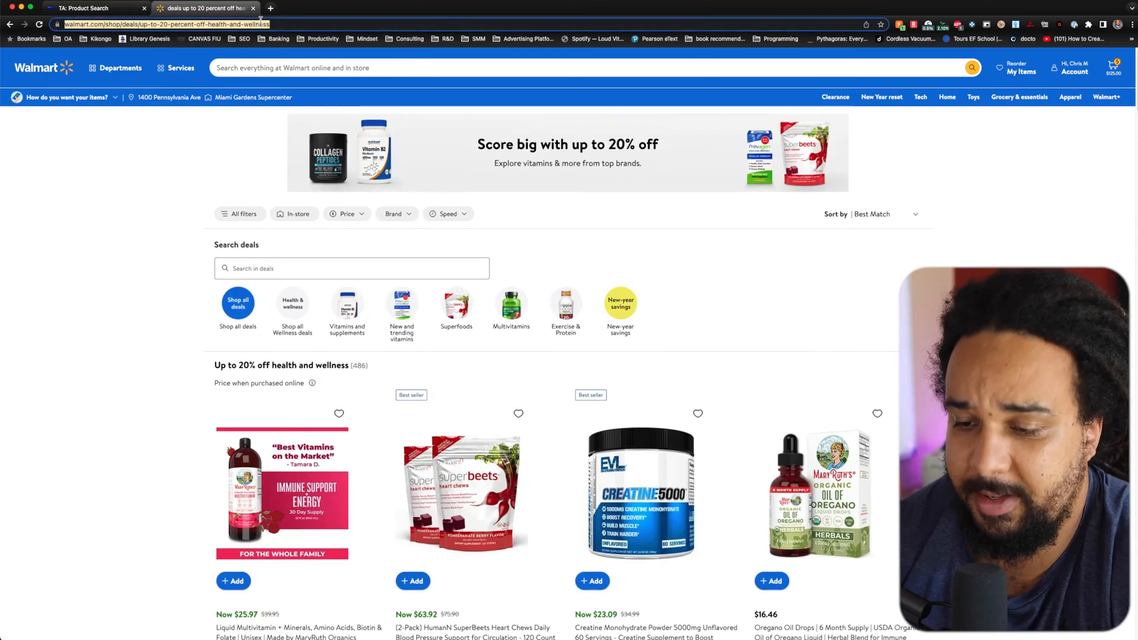
scroll("down", 3)
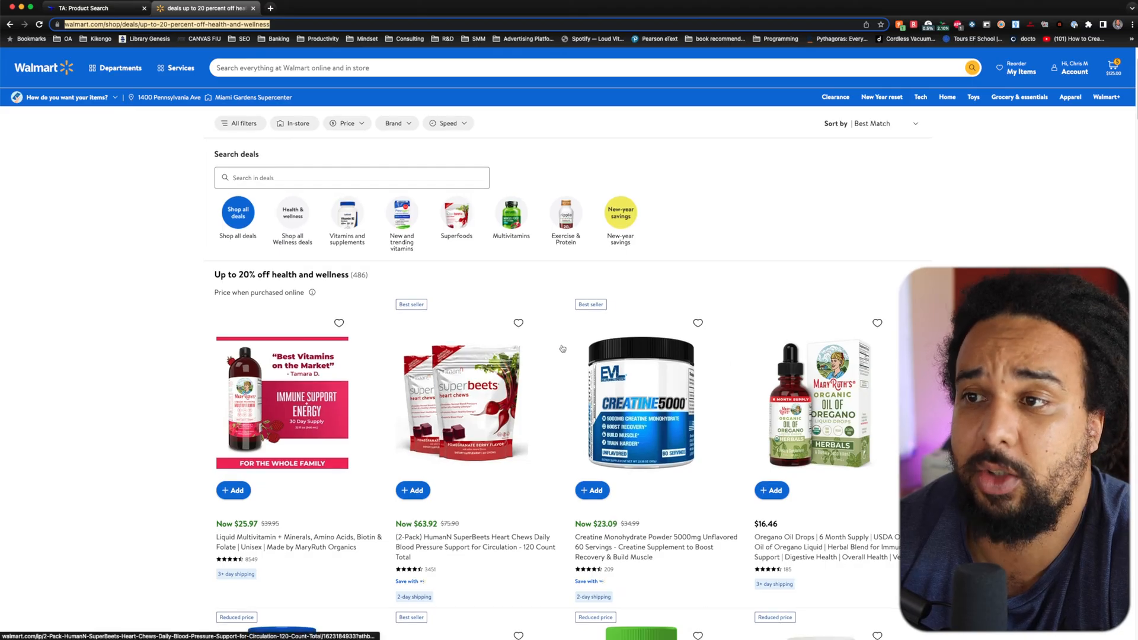
scroll("down", 3)
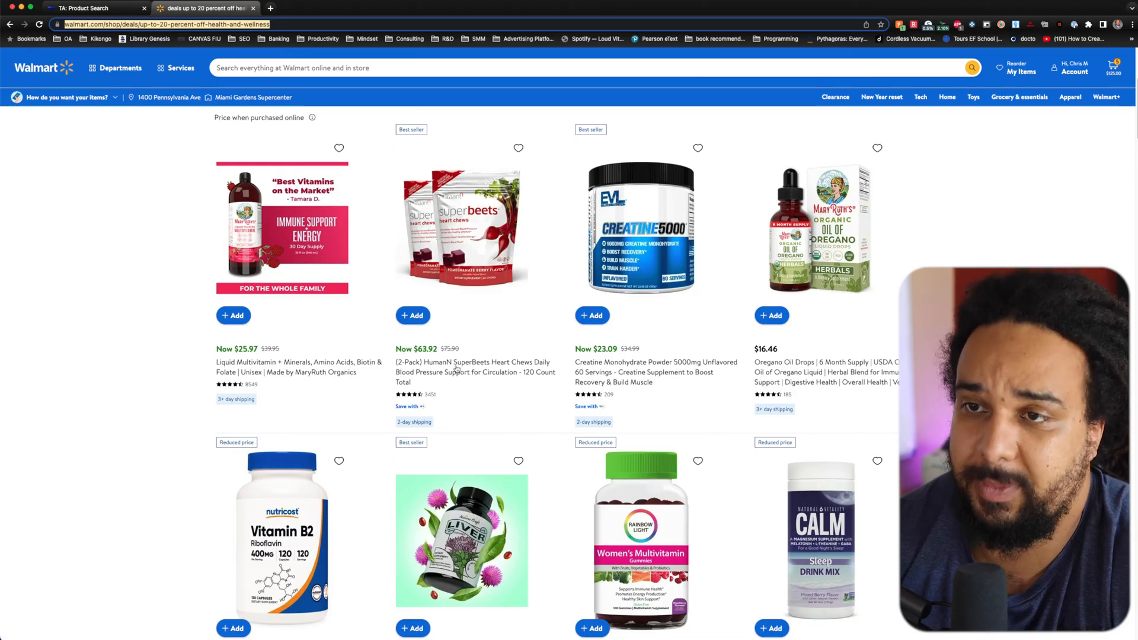
mouse_move(437, 349)
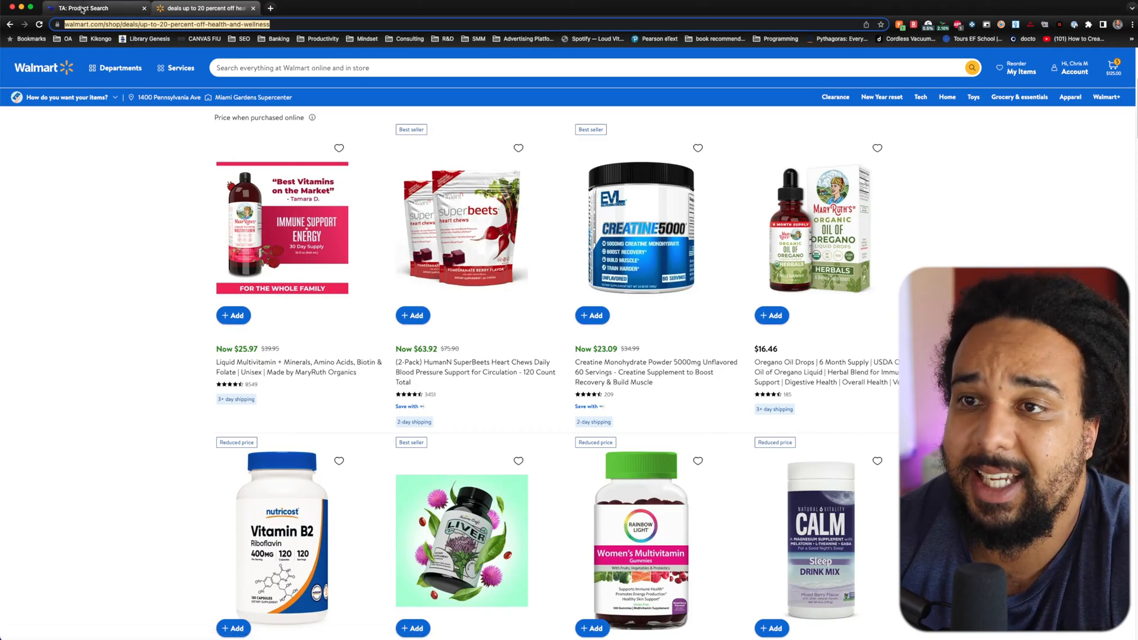
- Edit the Store Discount under Source Price Adjustments, checking prices on the Walmart deals page
left_click(88, 9)
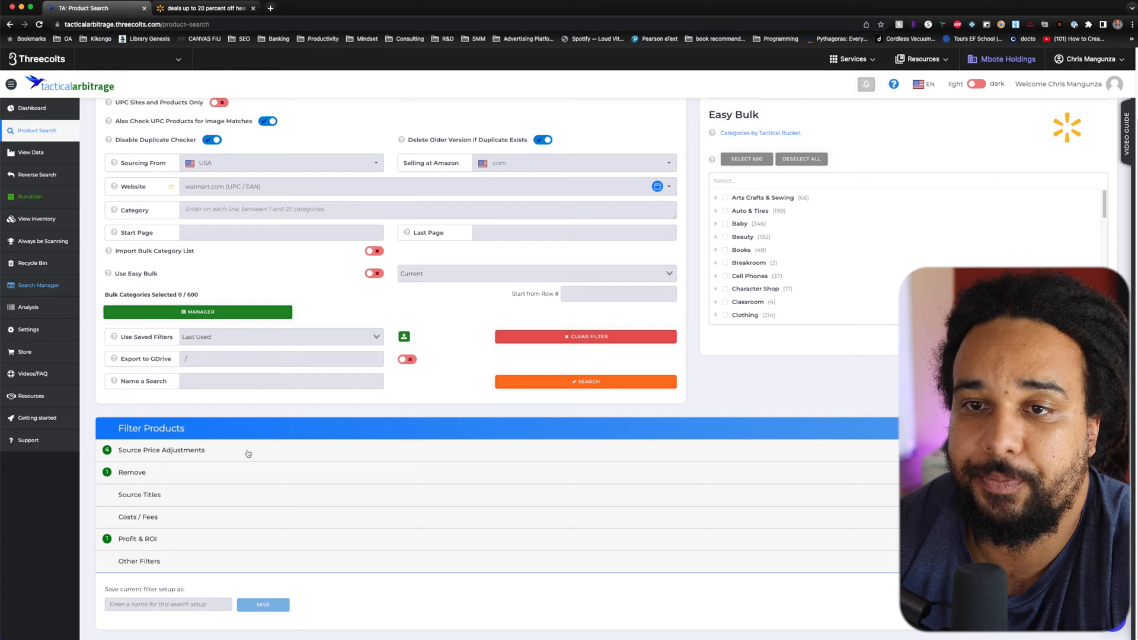
left_click(161, 449)
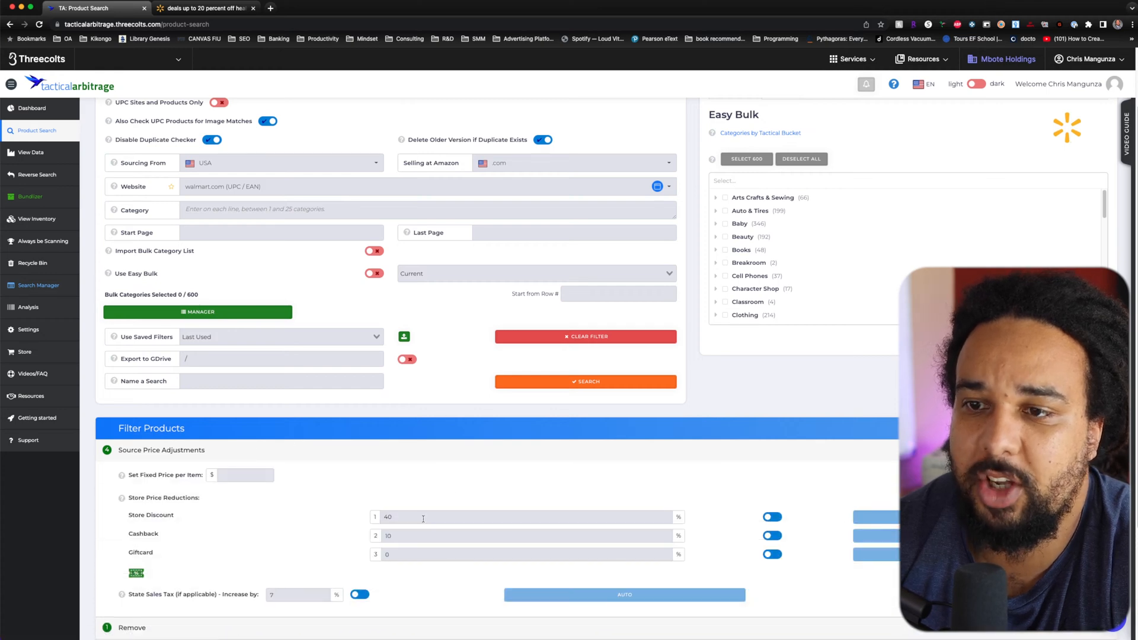
type("20")
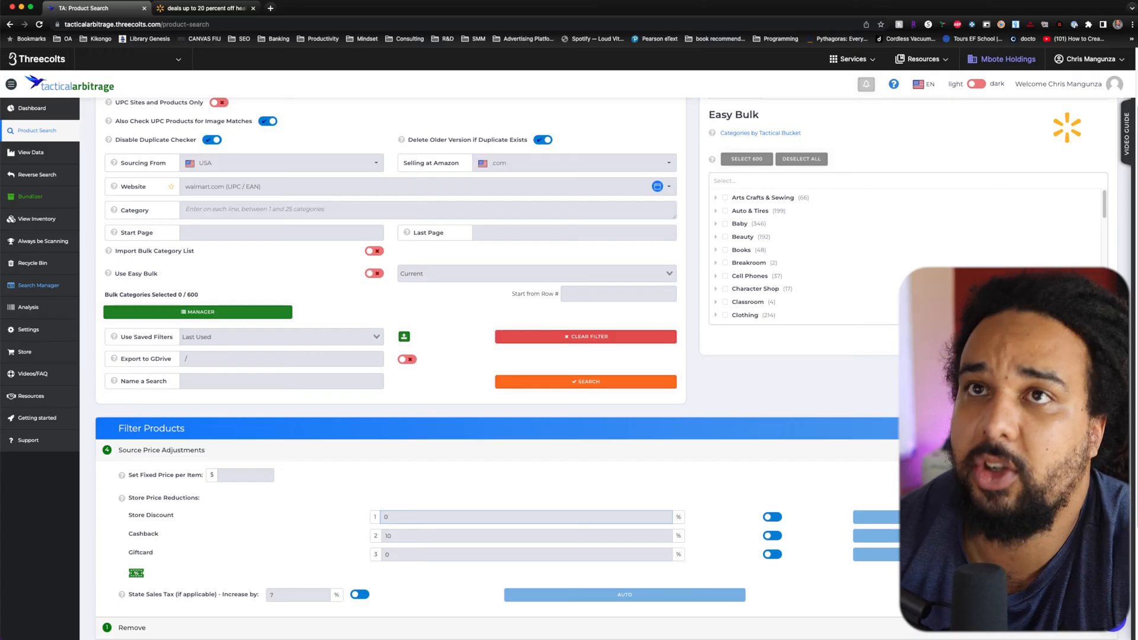
left_click(208, 9)
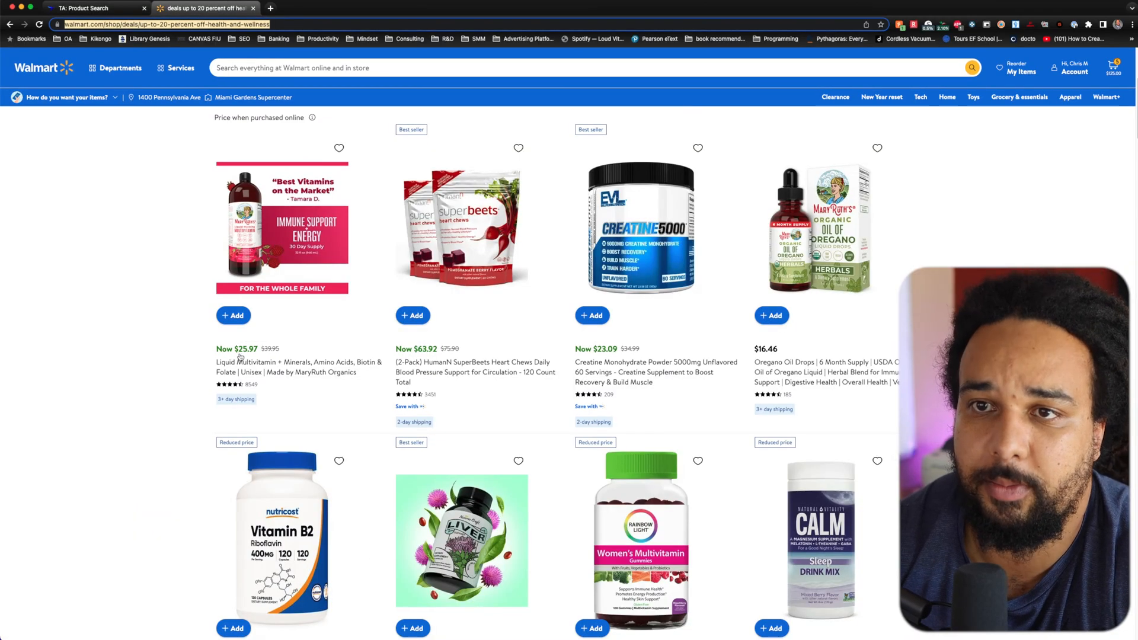
- Enter the Walmart health-and-wellness deals URL as the category, then go to Raise.com
left_click(104, 9)
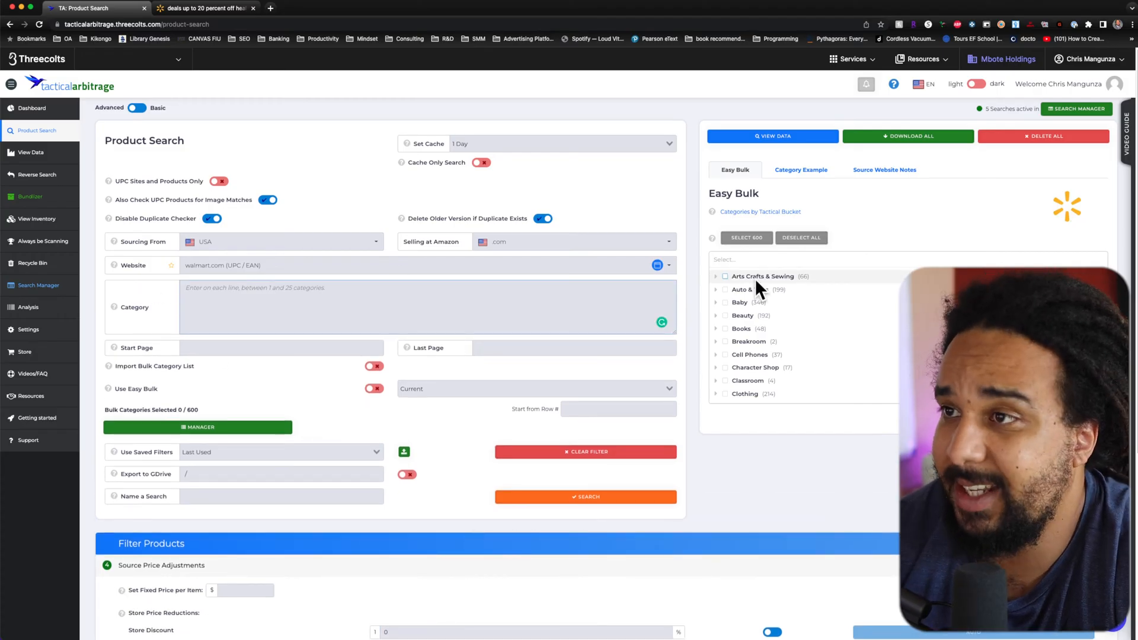
type("https://www.walmart.com/shop/deals/up-to-20-percent-off-health-and-wellness")
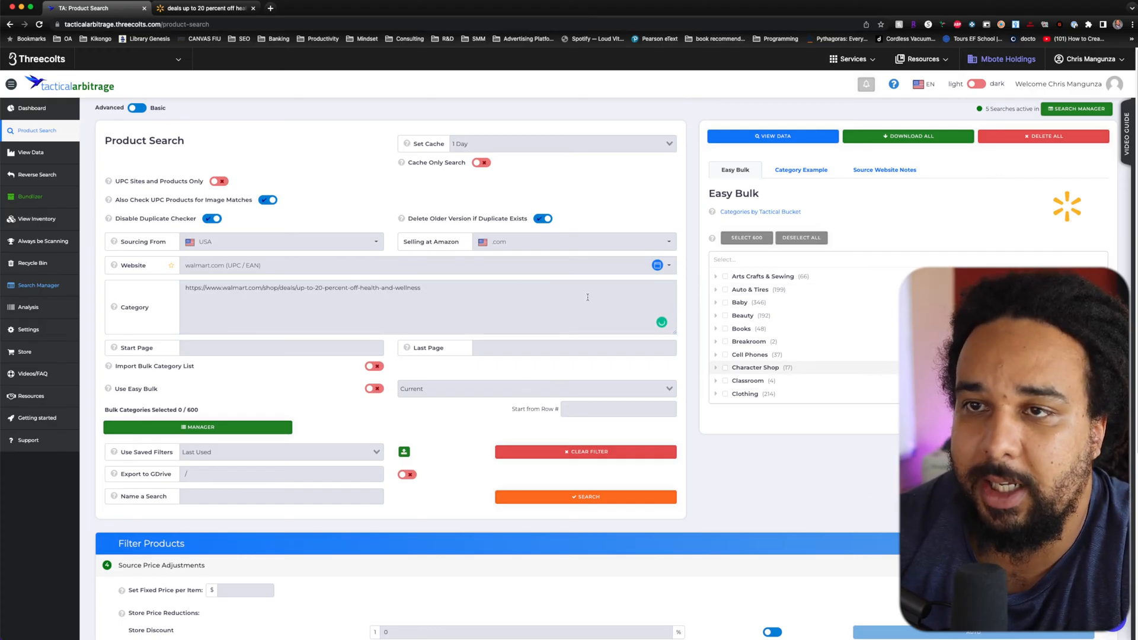
left_click(201, 8)
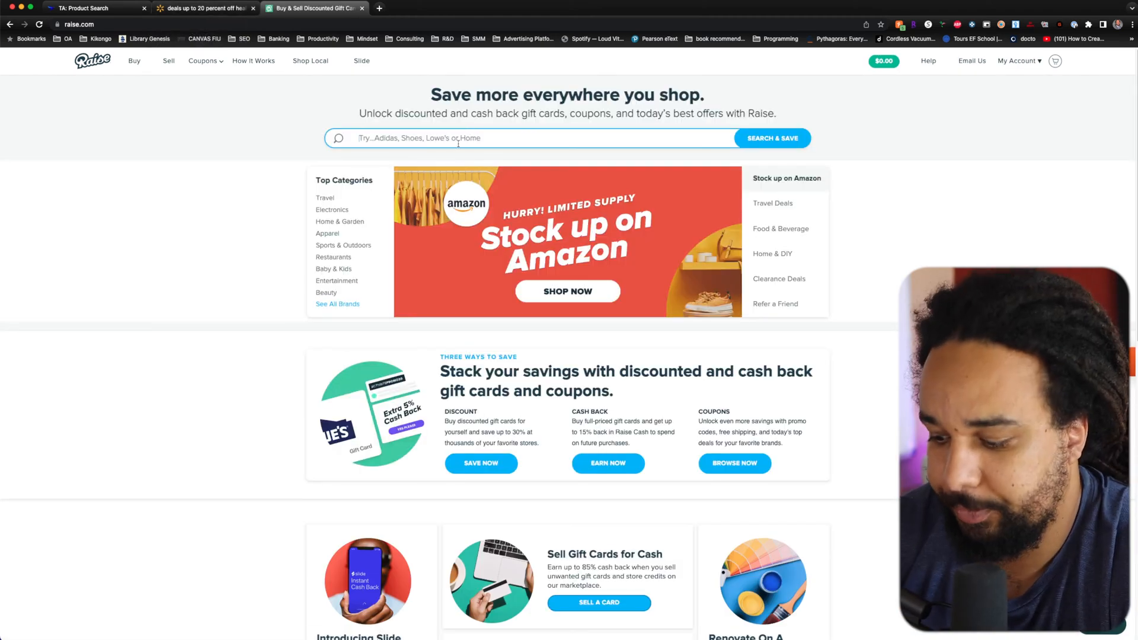
- Search Raise for Walmart gift cards and review discounts of up to 1.60% off
type("walm")
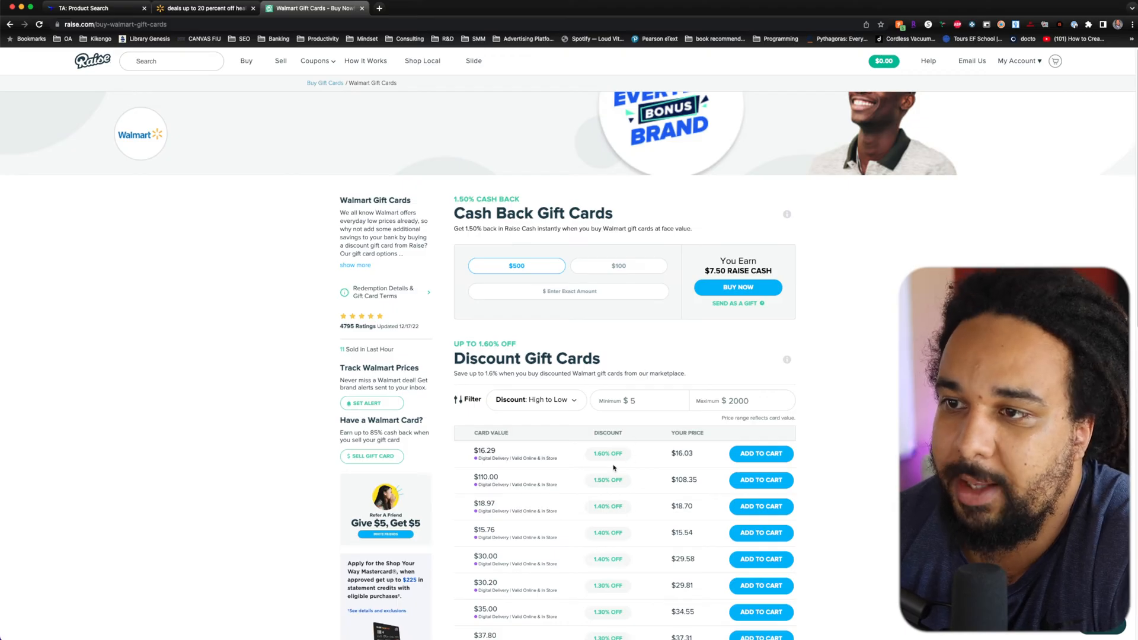
scroll("down", 3)
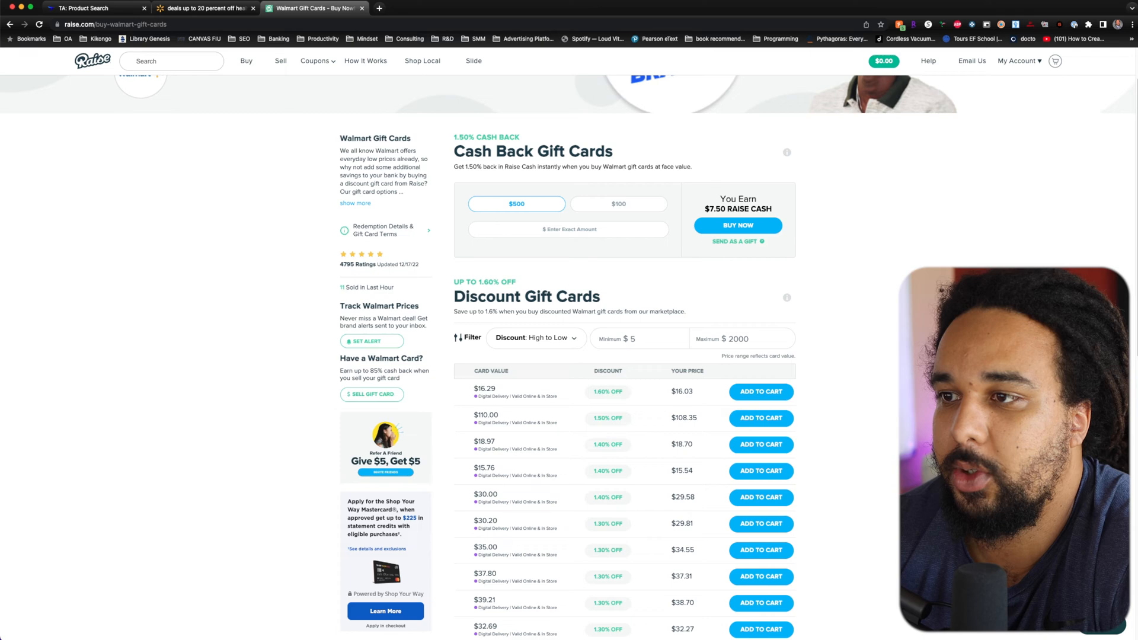
mouse_move(573, 482)
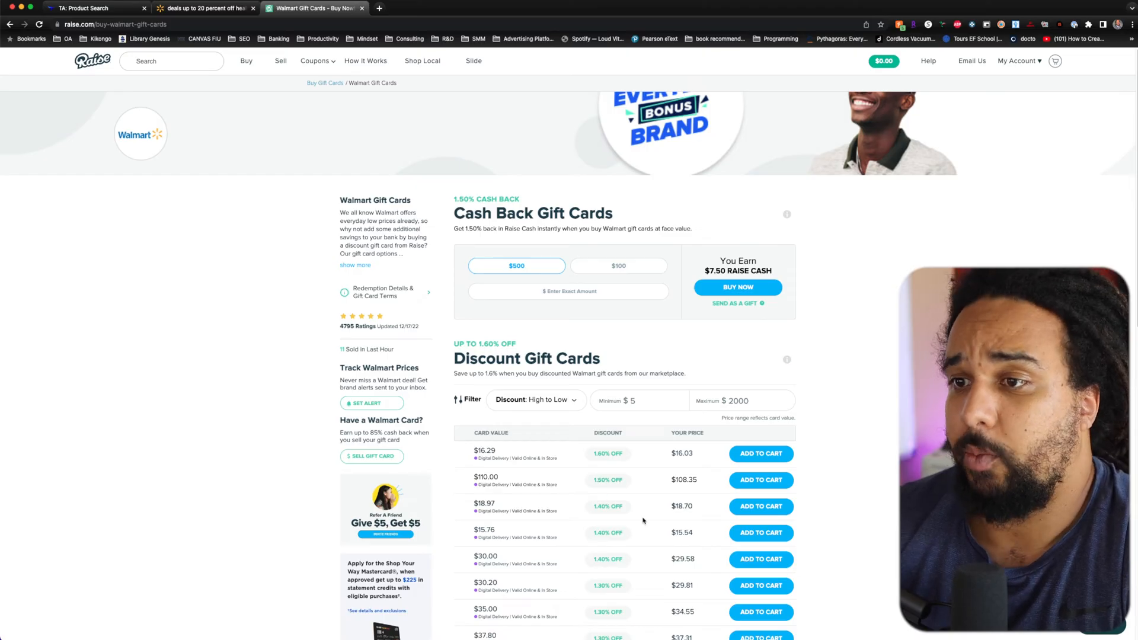
scroll("down", 3)
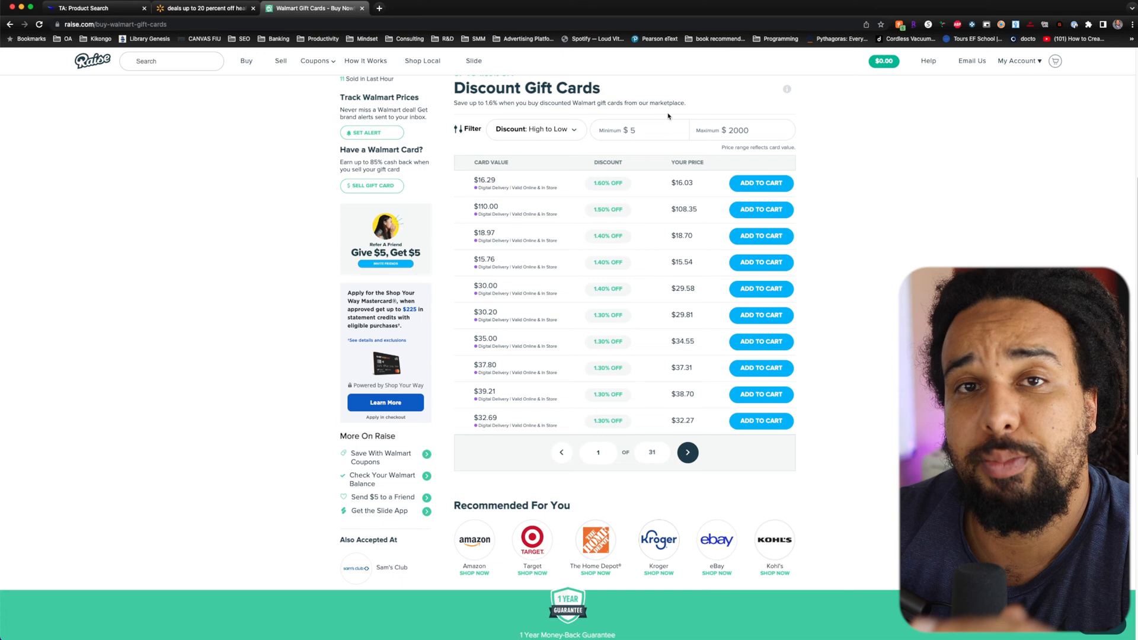
left_click(202, 8)
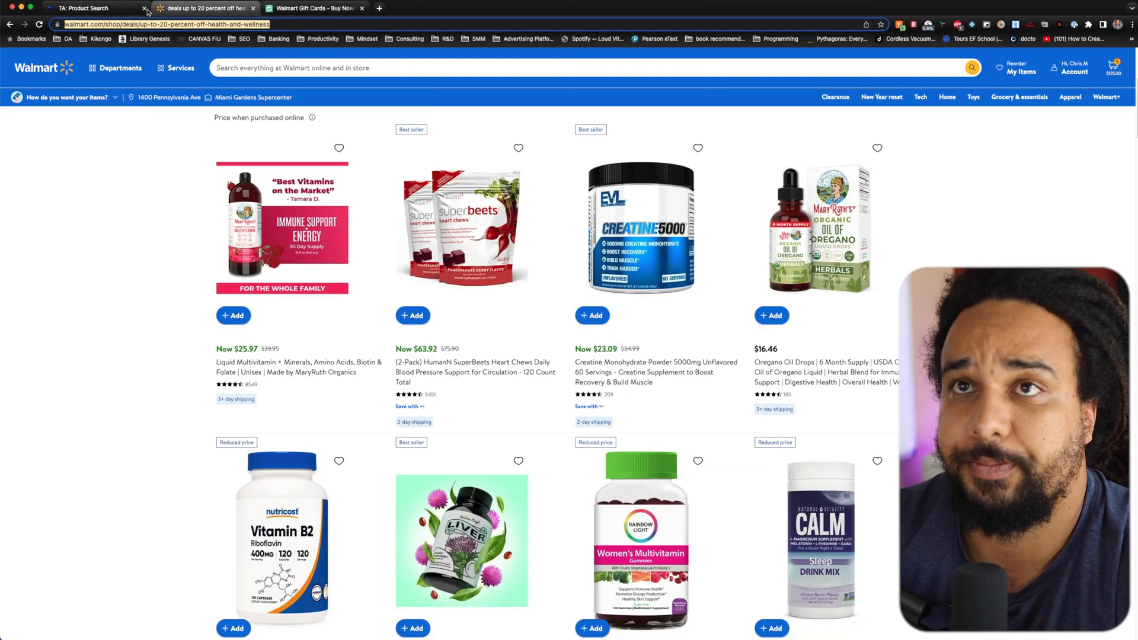
left_click(89, 8)
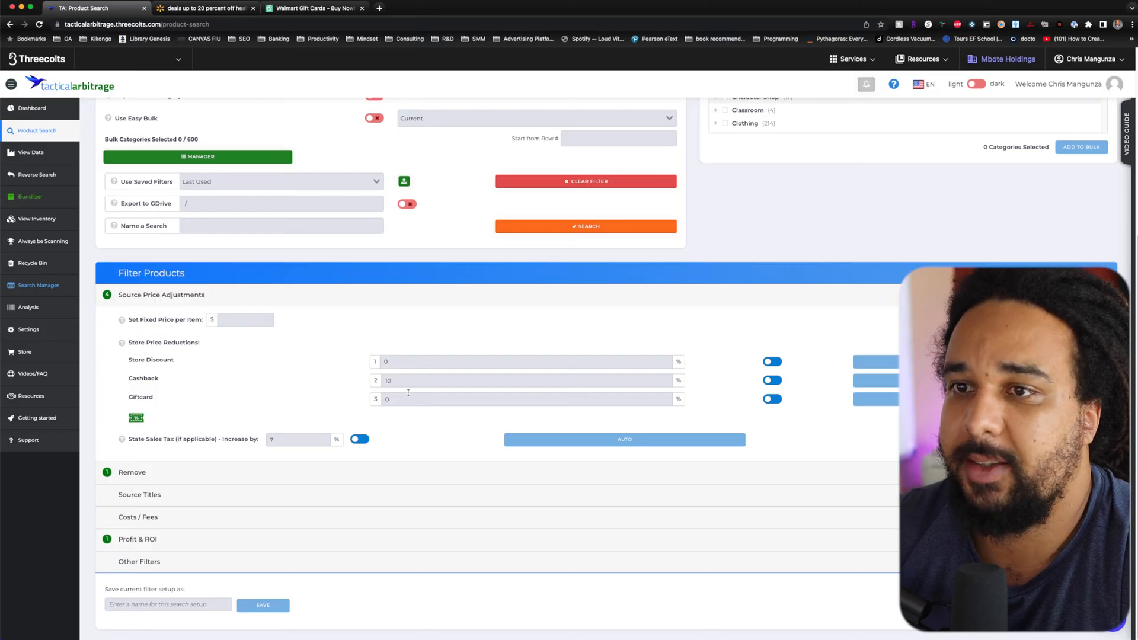
- Enter 14 as the Giftcard price reduction, then return to the Walmart deals page
type("14")
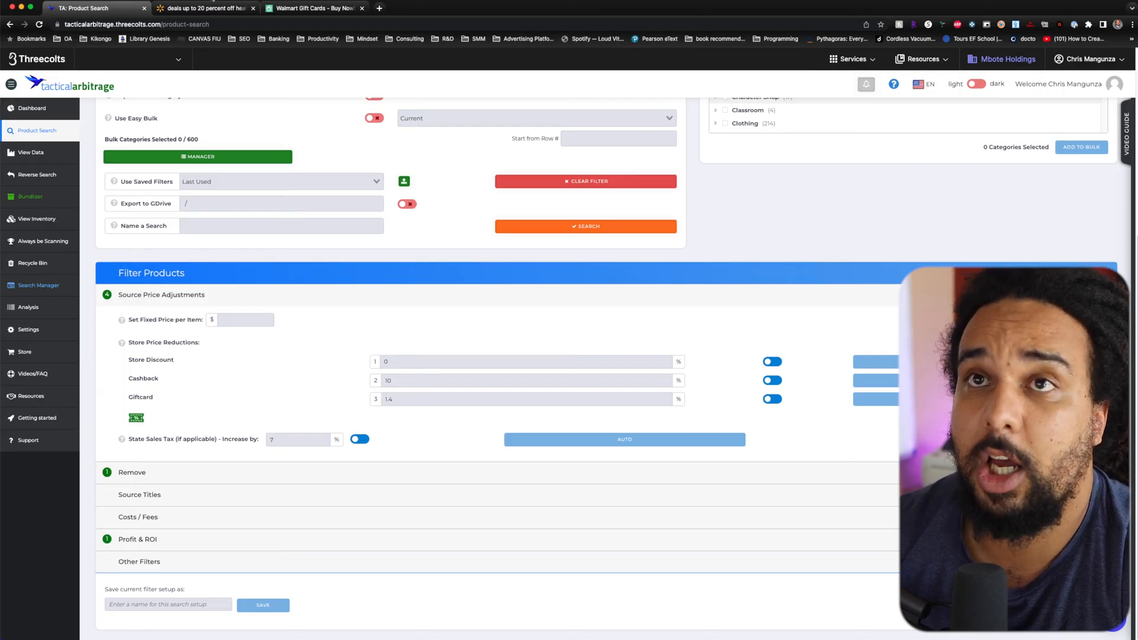
left_click(201, 8)
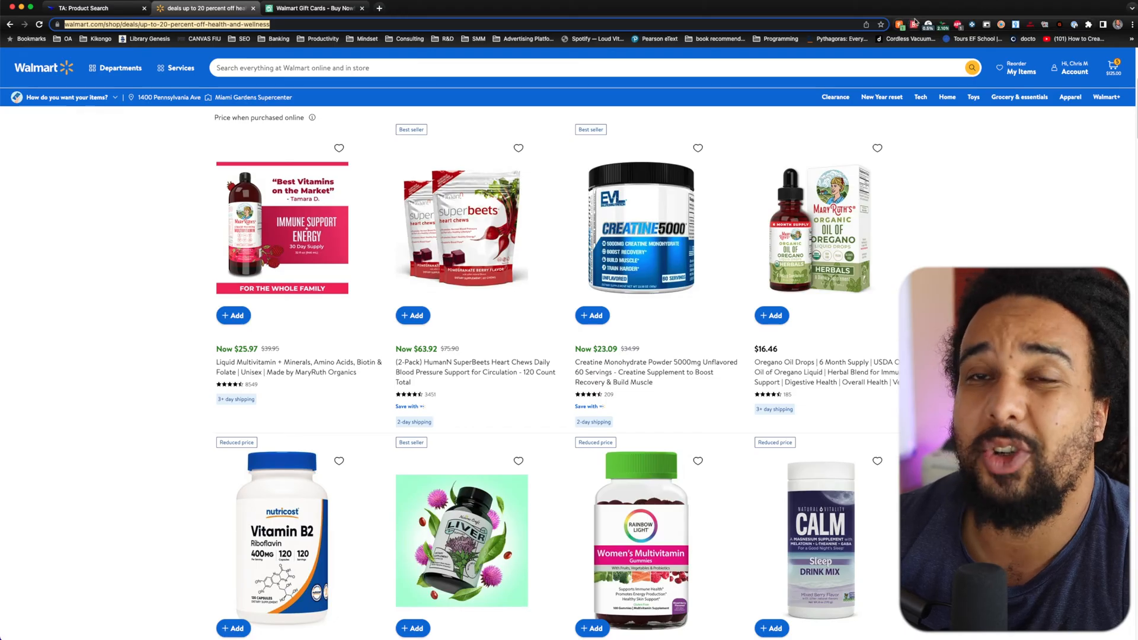
- Compare Walmart cashback extension rates (2.10% and 0.5%), then return to Tactical Arbitrage
left_click(914, 23)
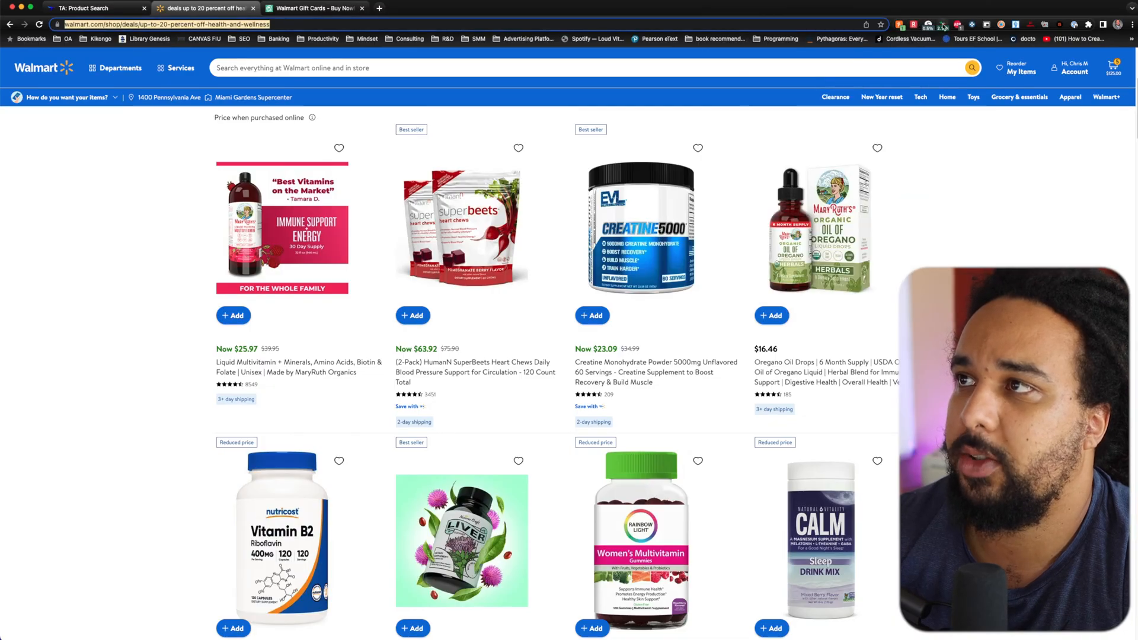
left_click(958, 24)
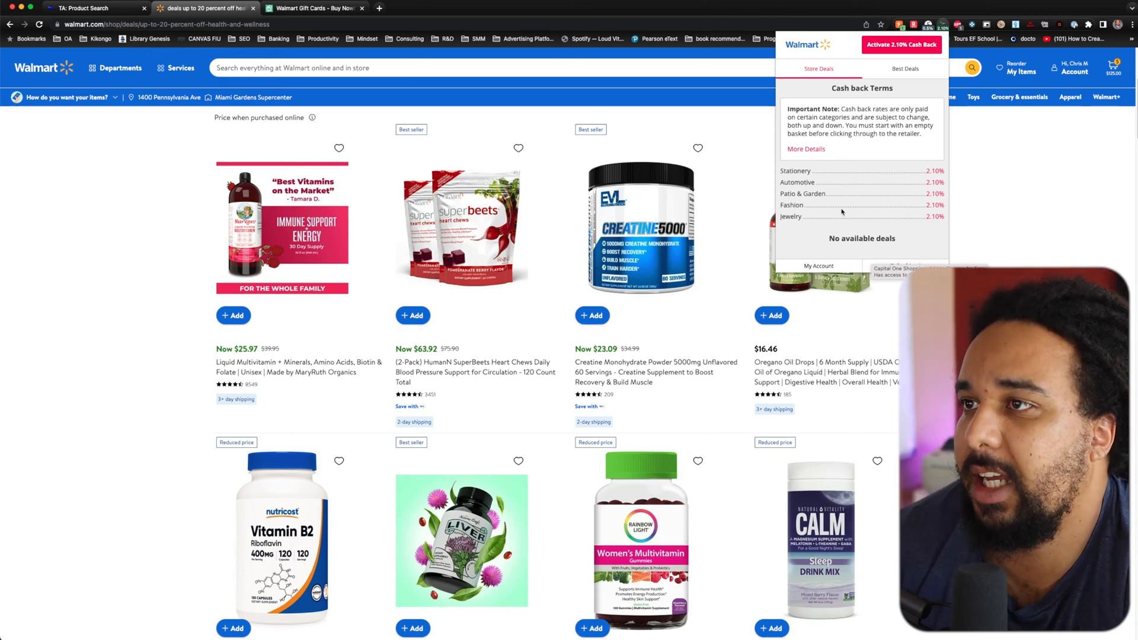
mouse_move(804, 212)
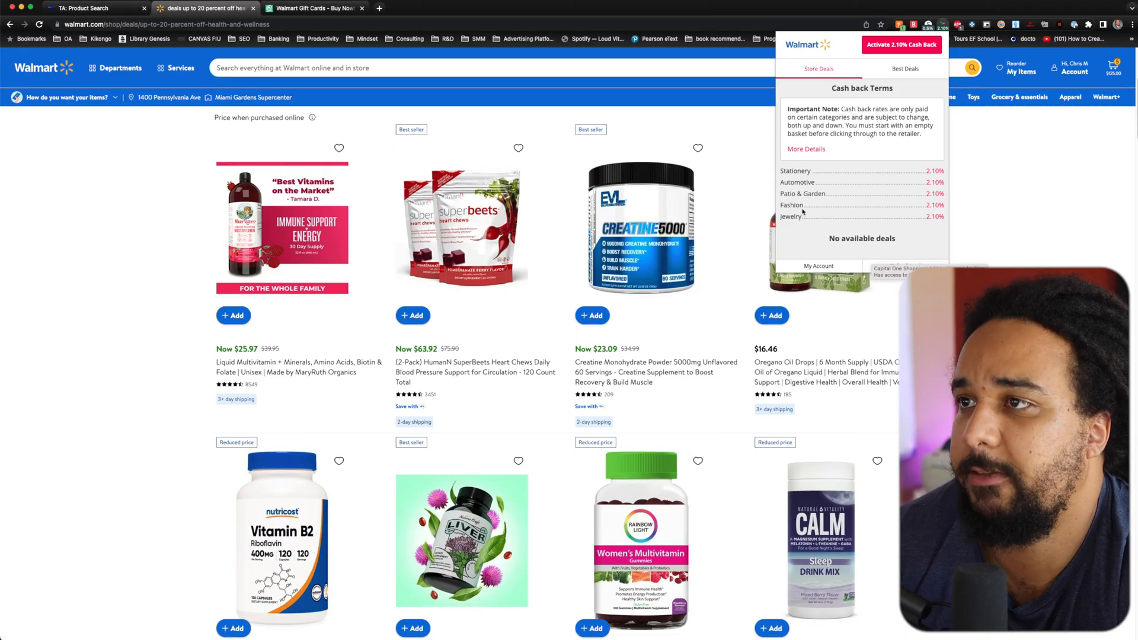
mouse_move(807, 184)
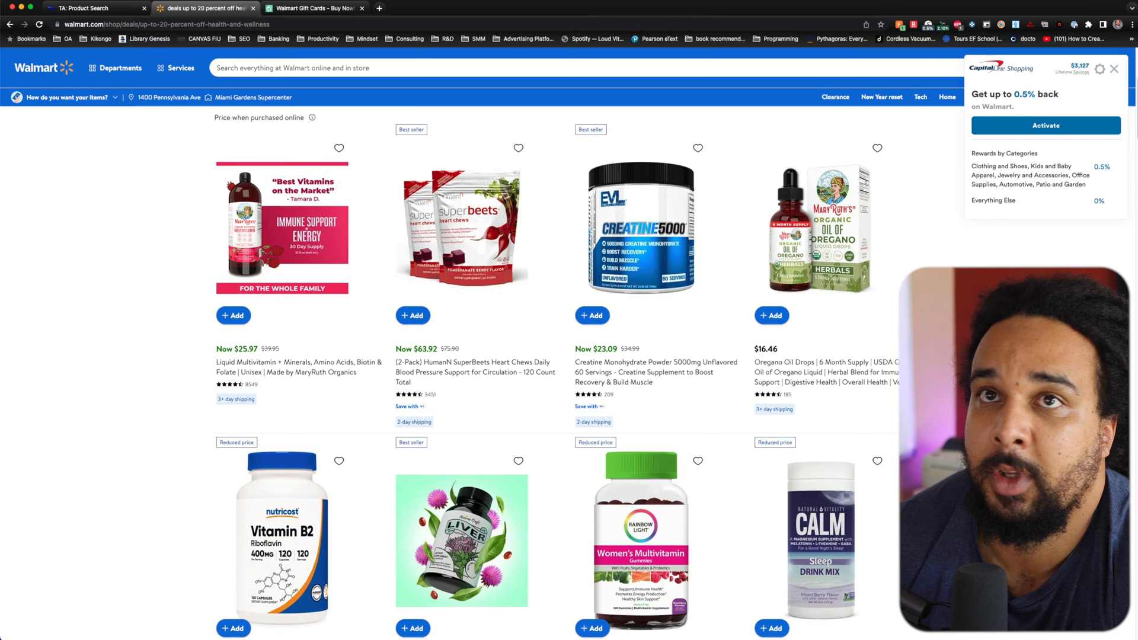
left_click(101, 10)
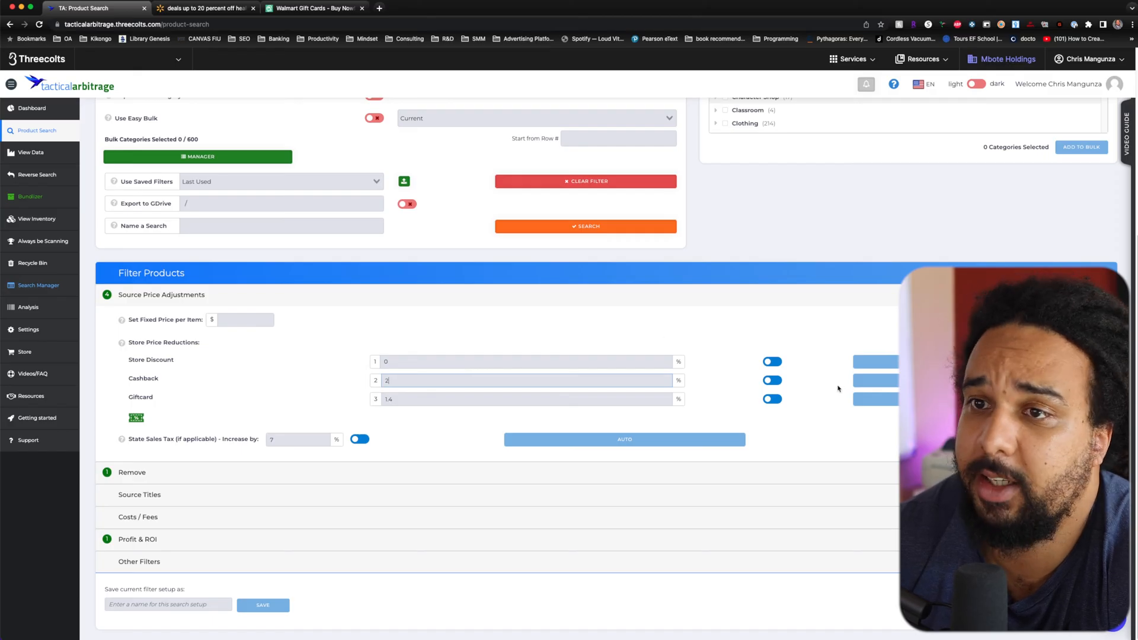
mouse_move(387, 375)
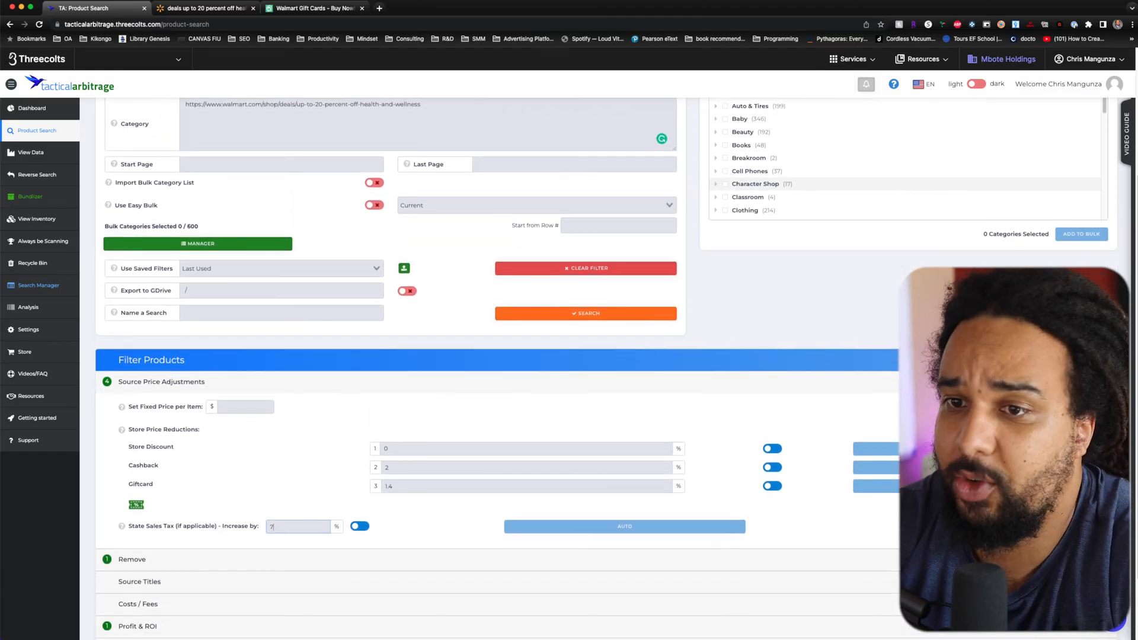
- Send the Walmart deals search, with 2% cashback, to the queue
scroll("down", 3)
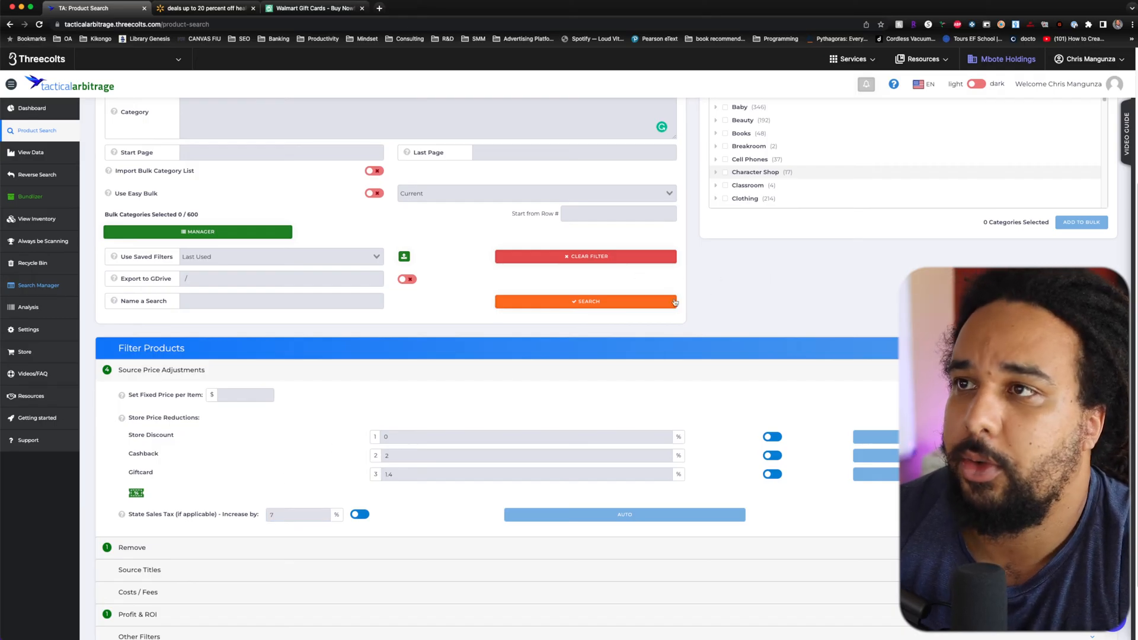
mouse_move(609, 305)
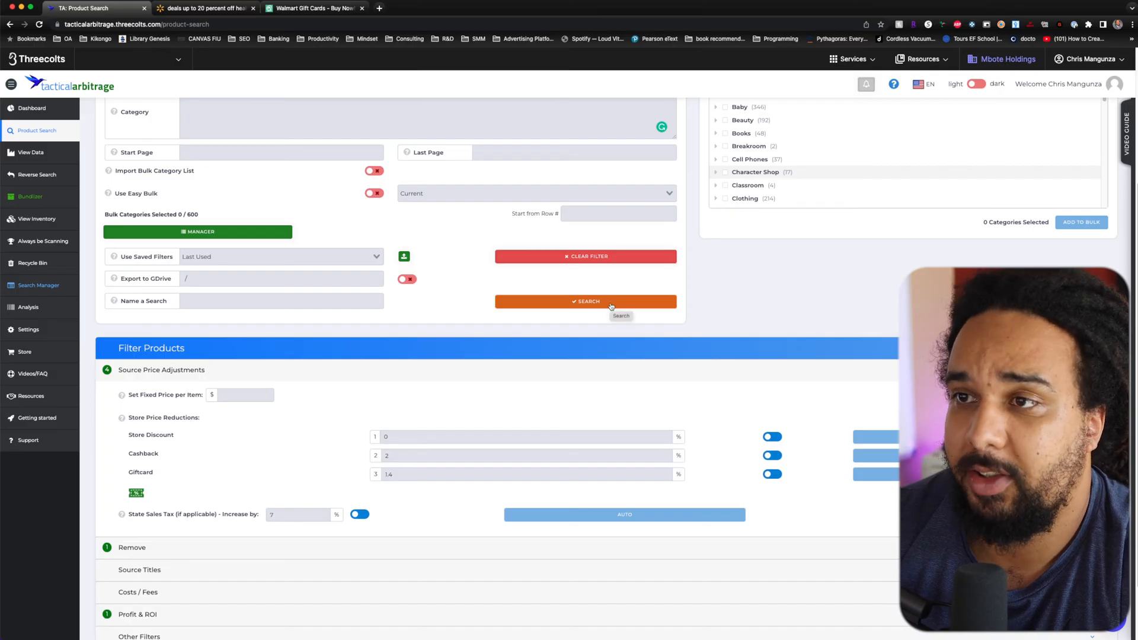
left_click(585, 301)
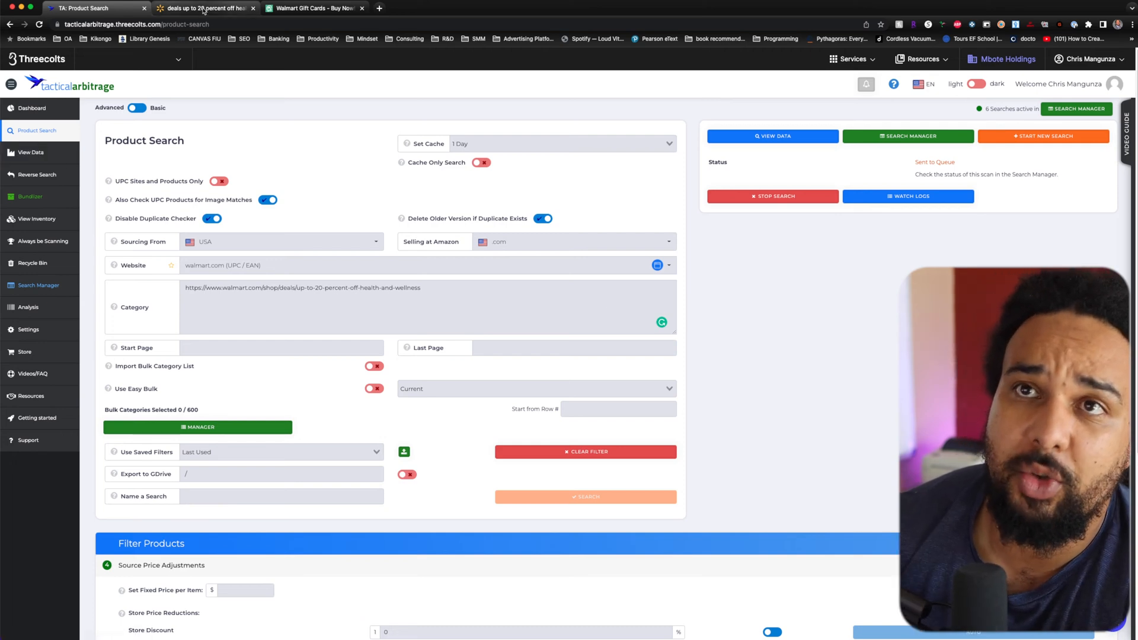
- Load walgreens.com and scroll down to the BOGO FREE vitamins banner
left_click(204, 8)
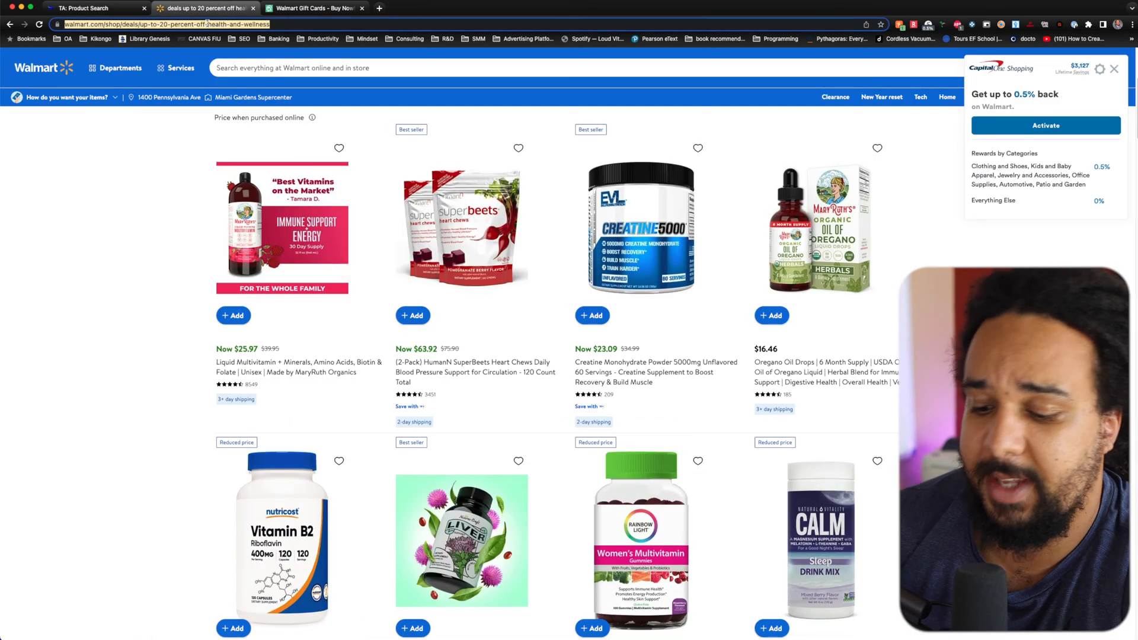
type("walgreens.com")
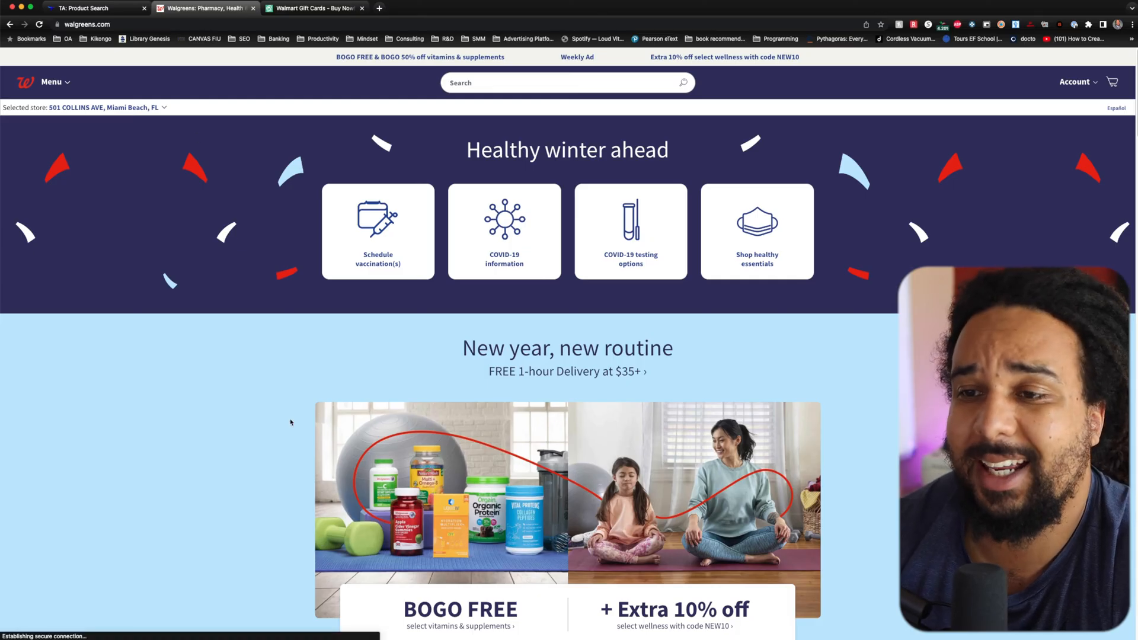
scroll("down", 3)
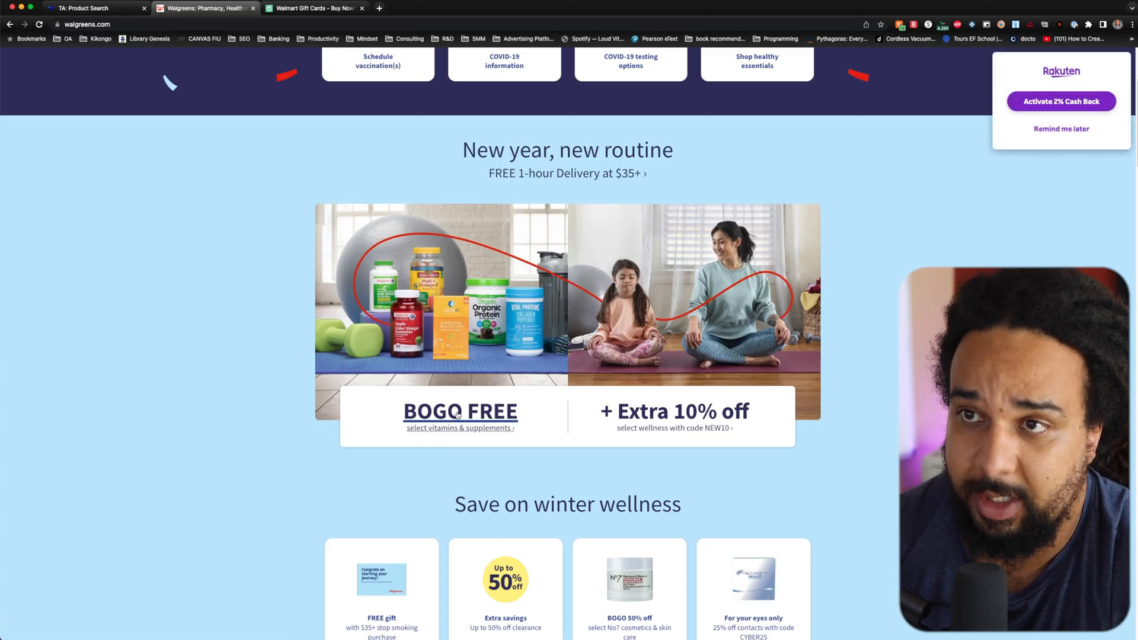
- Open Walgreens' Buy 1, Get 1 FREE vitamins page and use its URL as the search category
left_click(460, 411)
type("0.5")
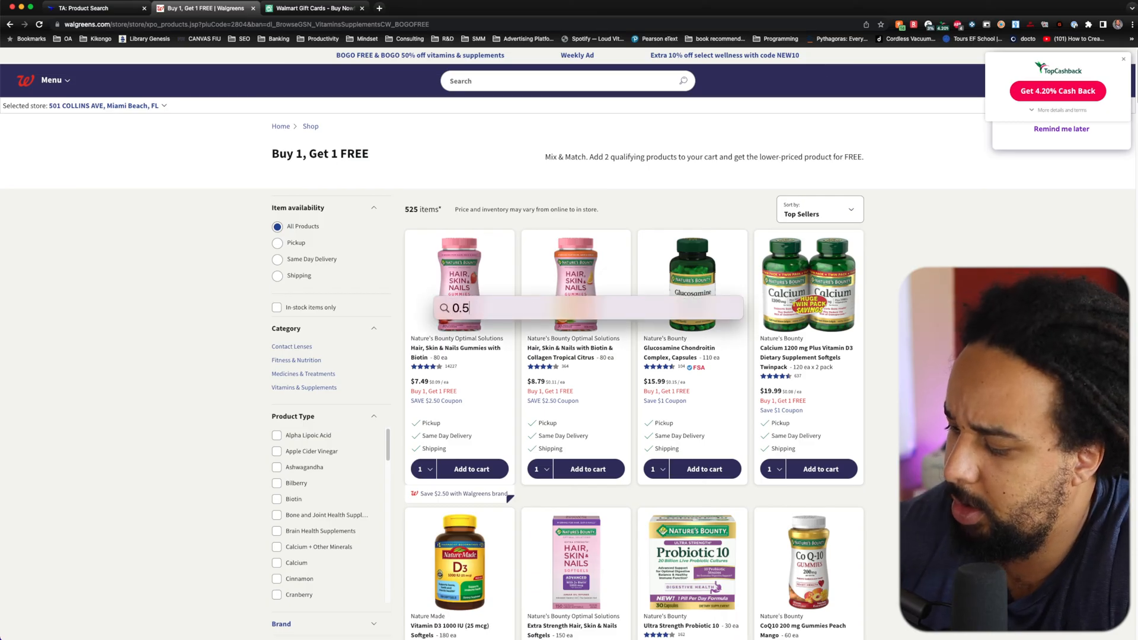
type("*0.9")
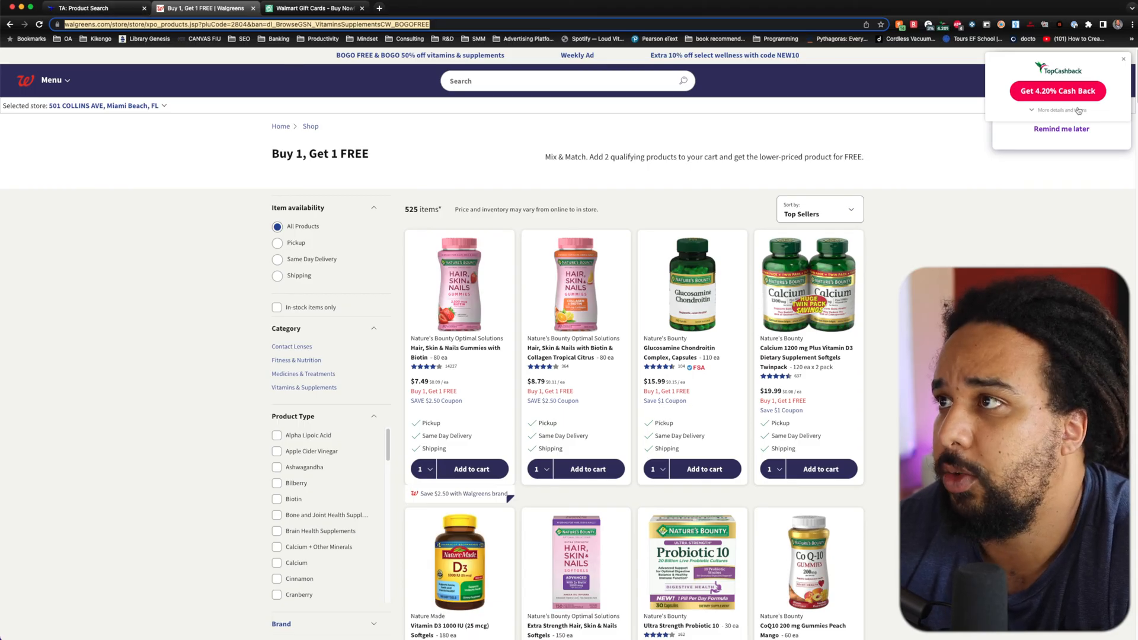
left_click(88, 9)
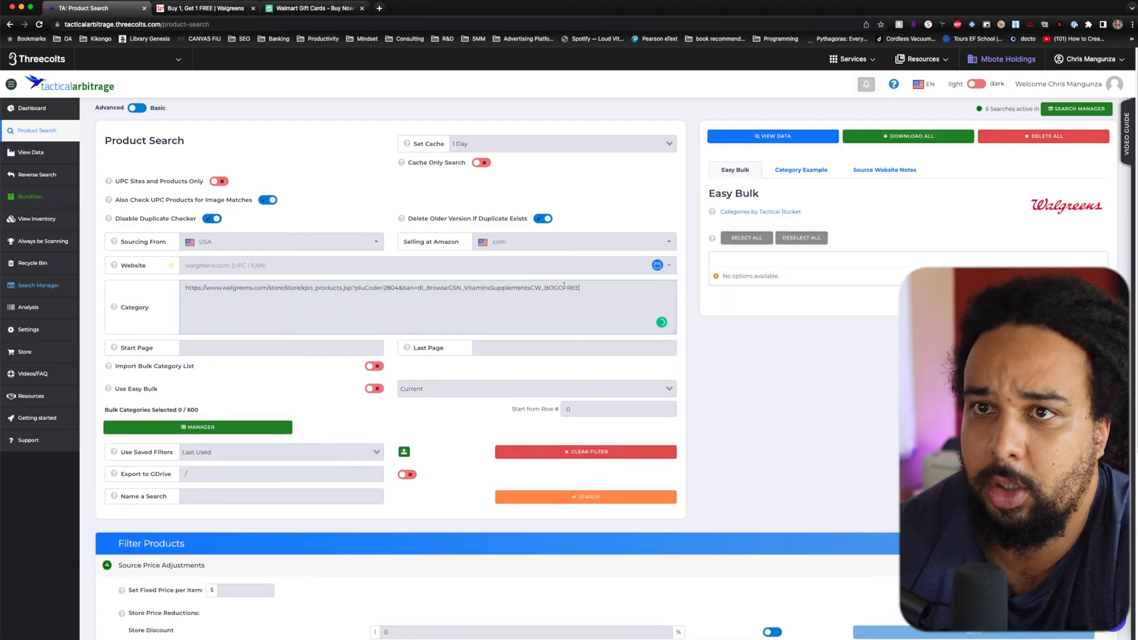
- Enter a 55% Store Discount for the Walgreens search and go back to the BOGO page
scroll("down", 3)
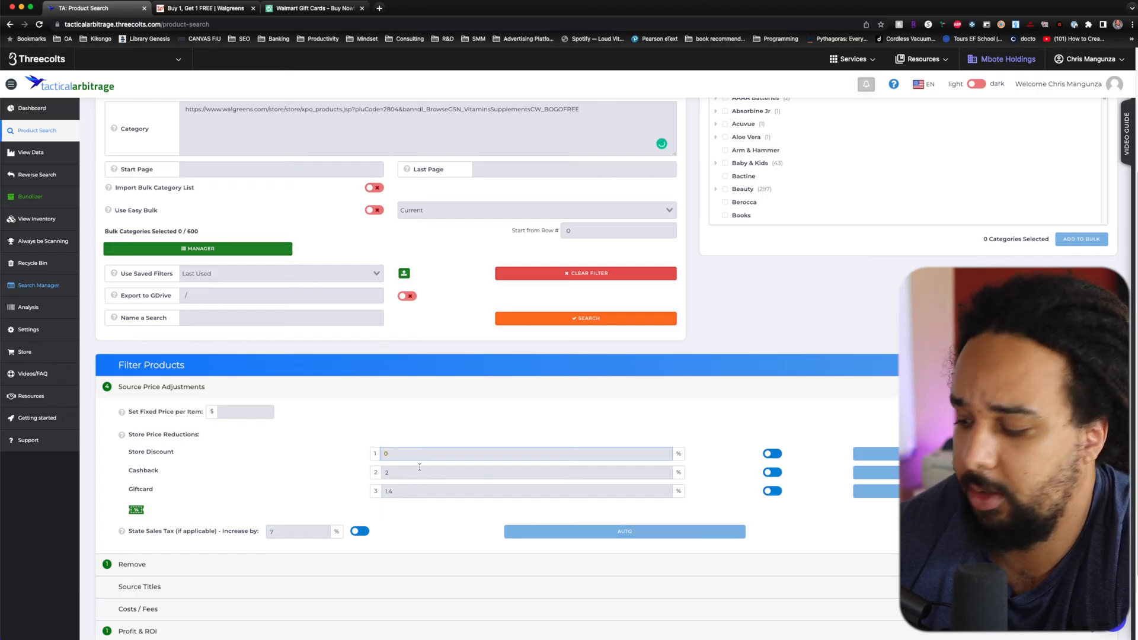
type("55")
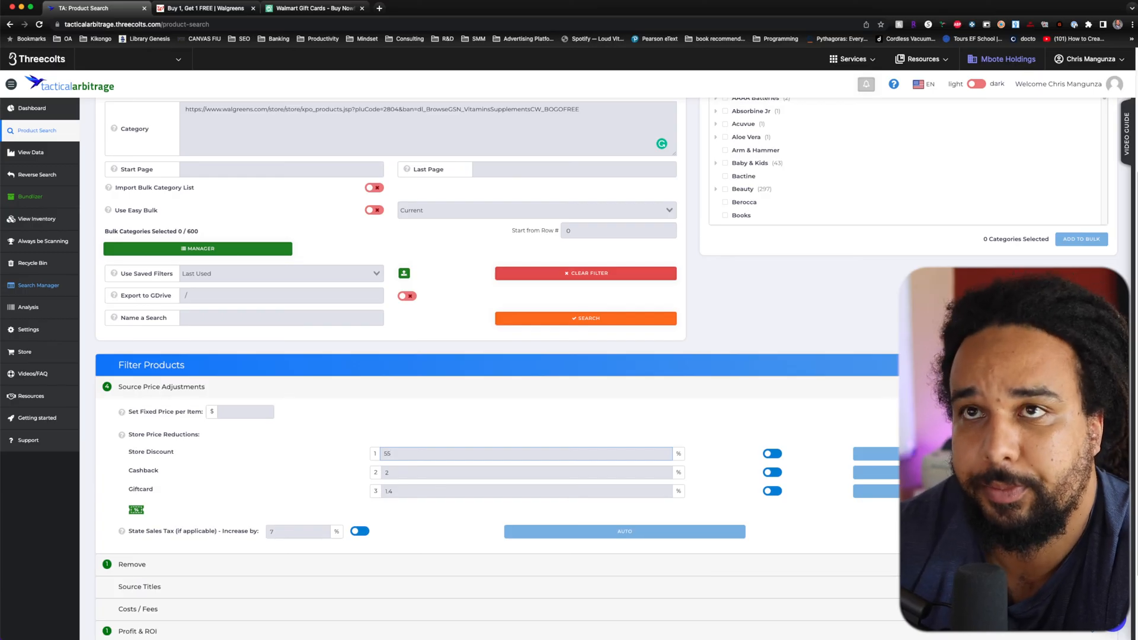
left_click(201, 9)
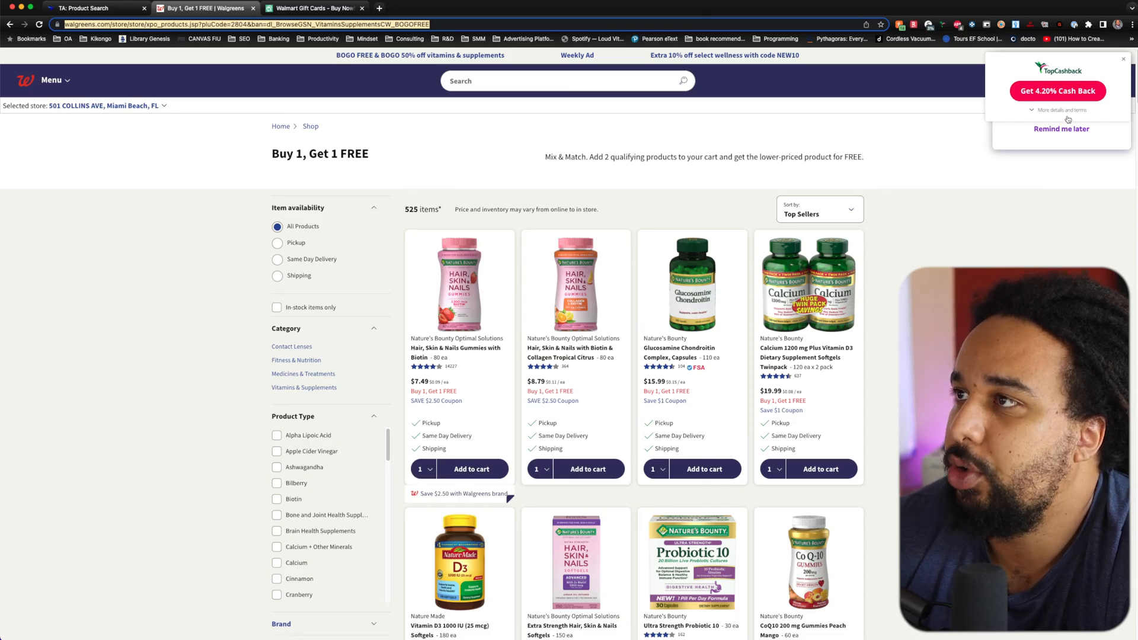
- Check Walgreens' Rakuten cashback rate, then set Cashback to 4.2% and Giftcard to 0%
left_click(1058, 110)
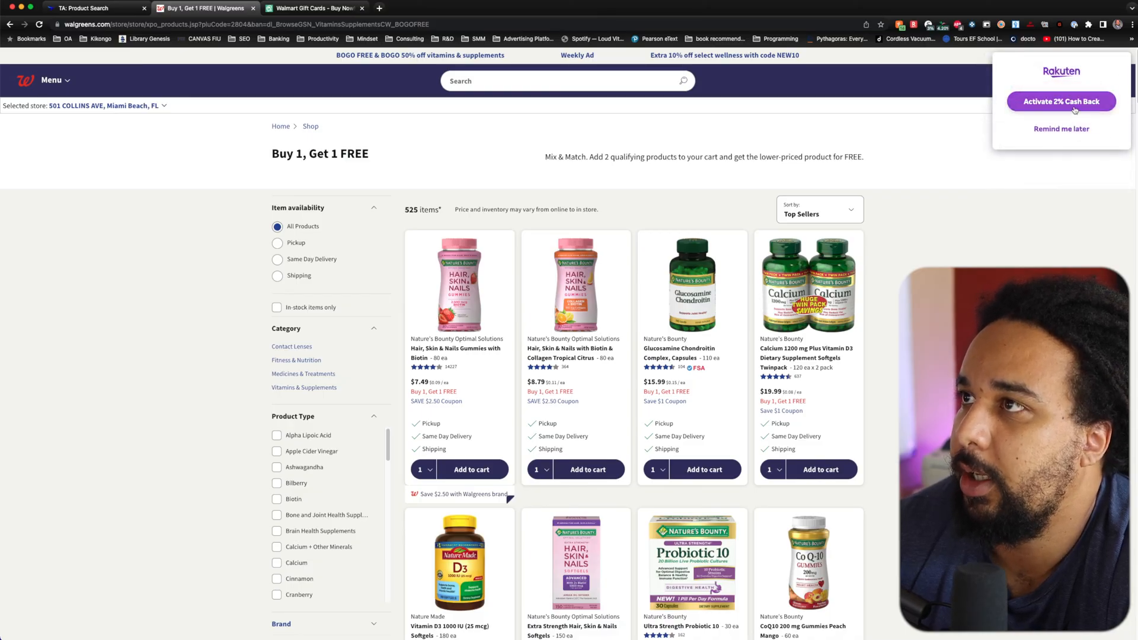
left_click(95, 8)
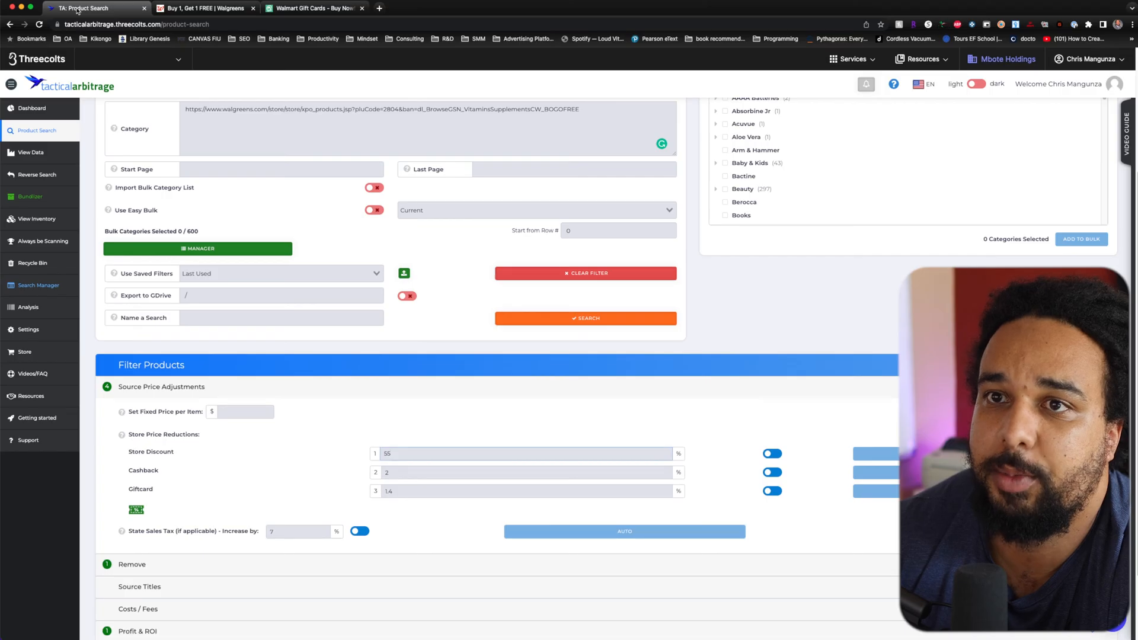
type("4.")
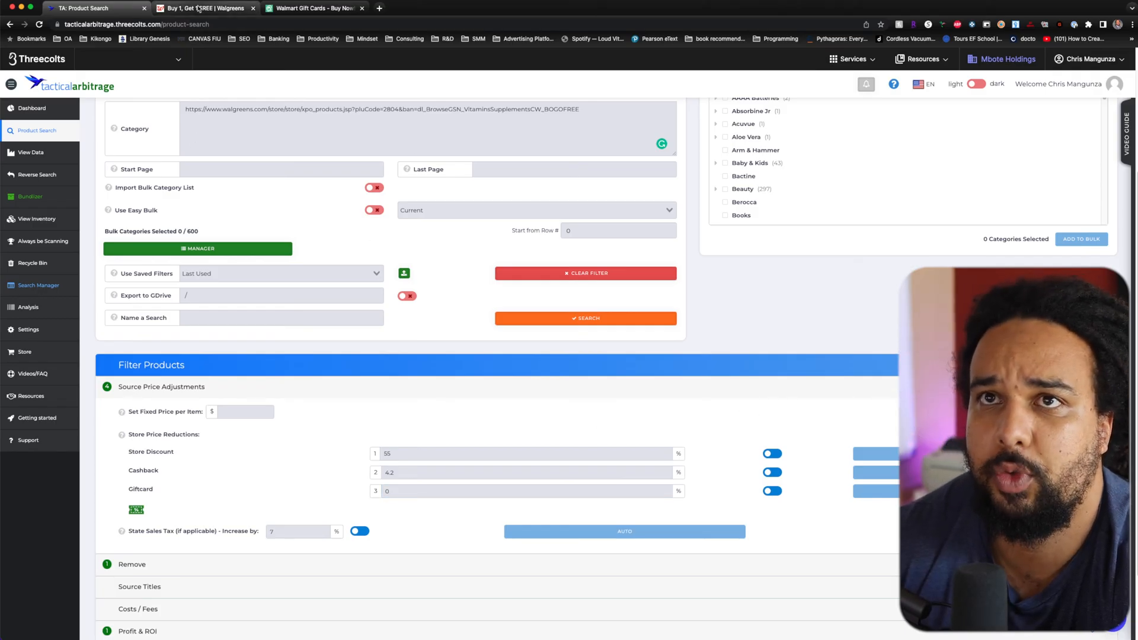
left_click(207, 8)
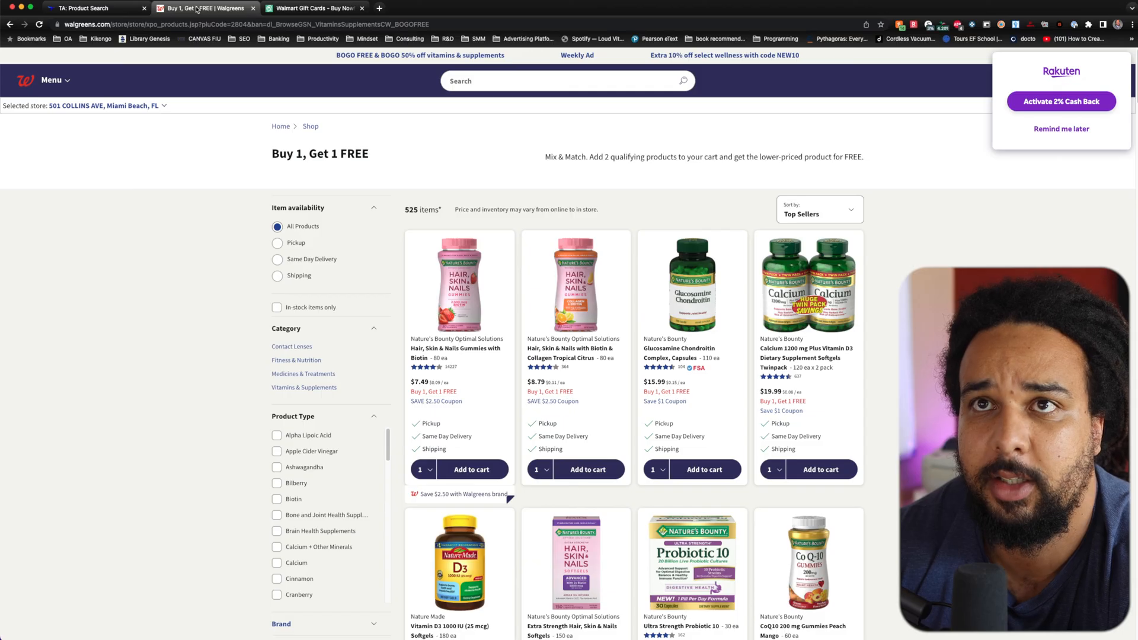
scroll("down", 3)
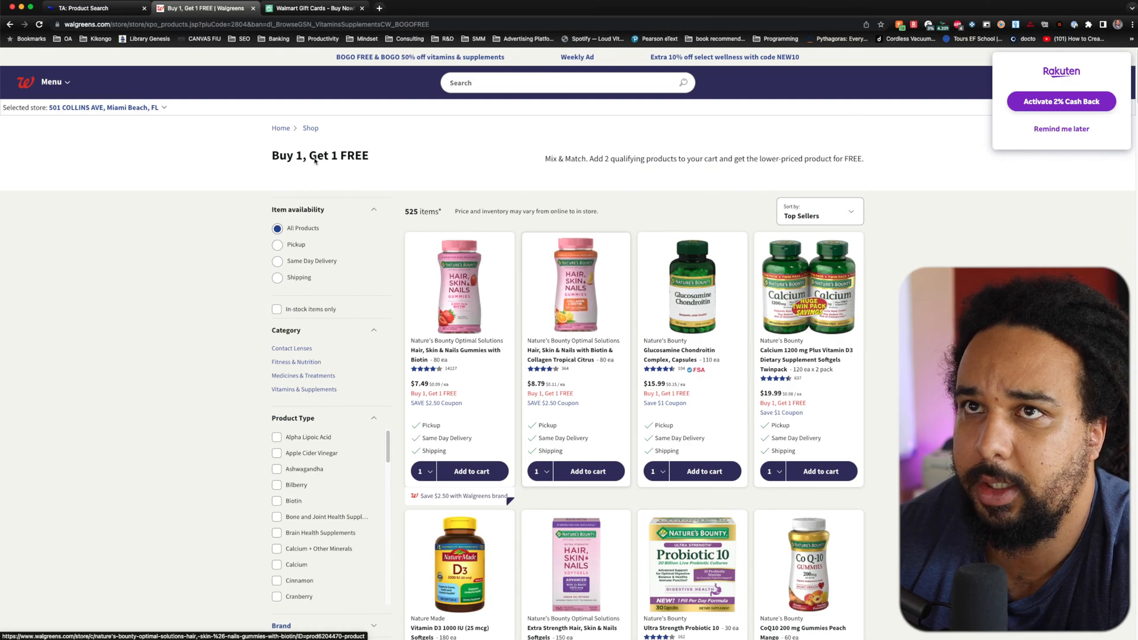
left_click(95, 9)
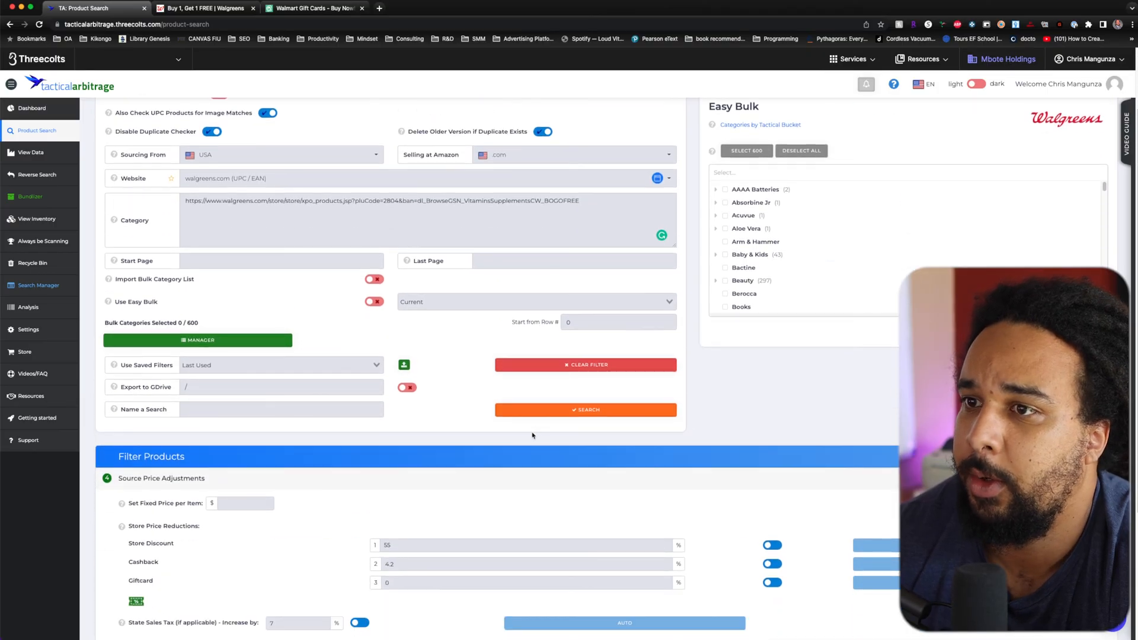
- Send the Walgreens BOGO vitamins search to the queue and return to the Walgreens page
left_click(586, 409)
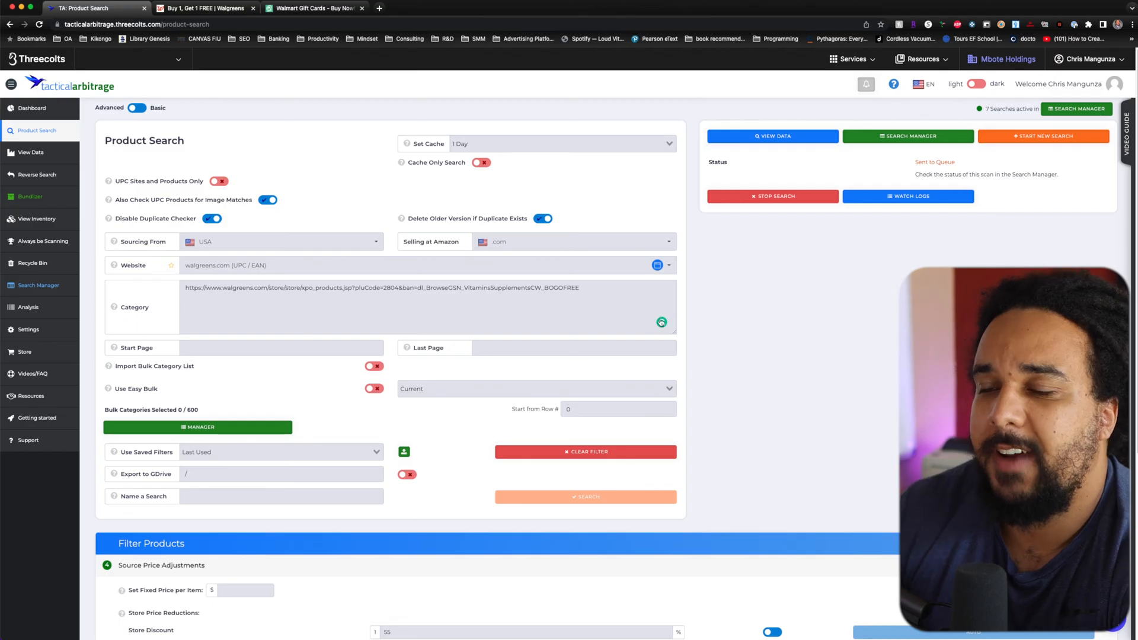
mouse_move(550, 363)
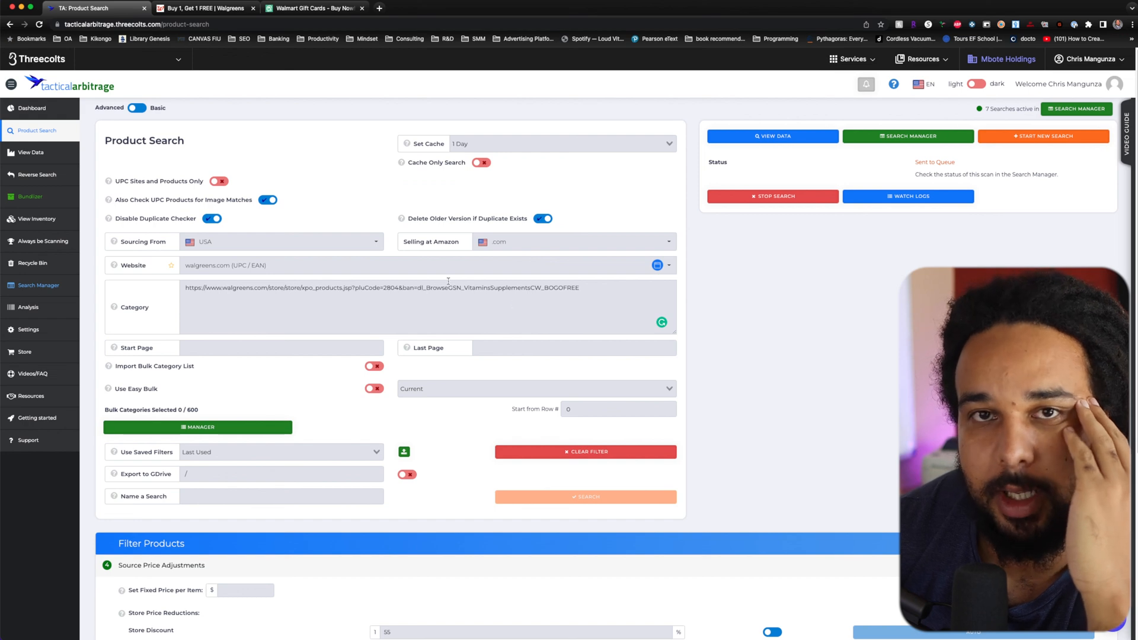
left_click(207, 9)
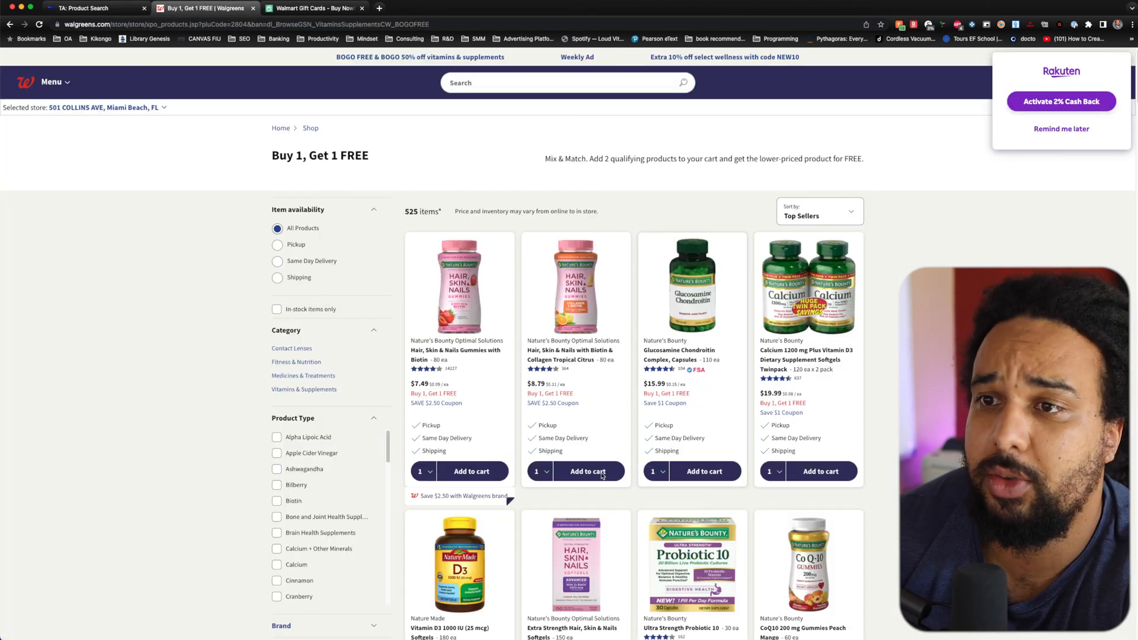
mouse_move(479, 381)
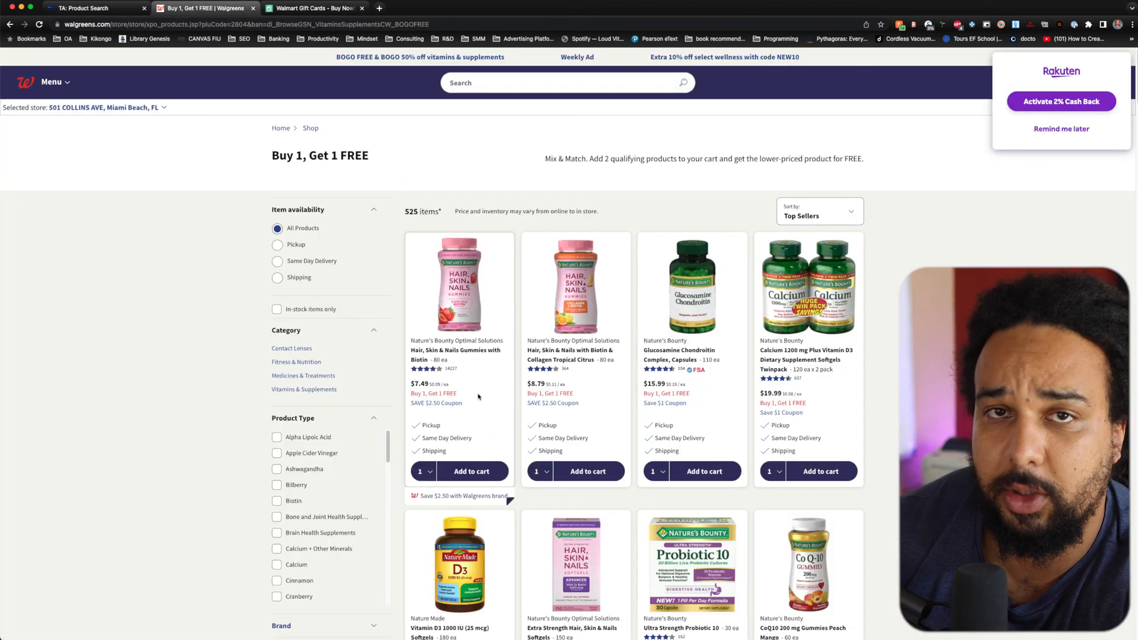